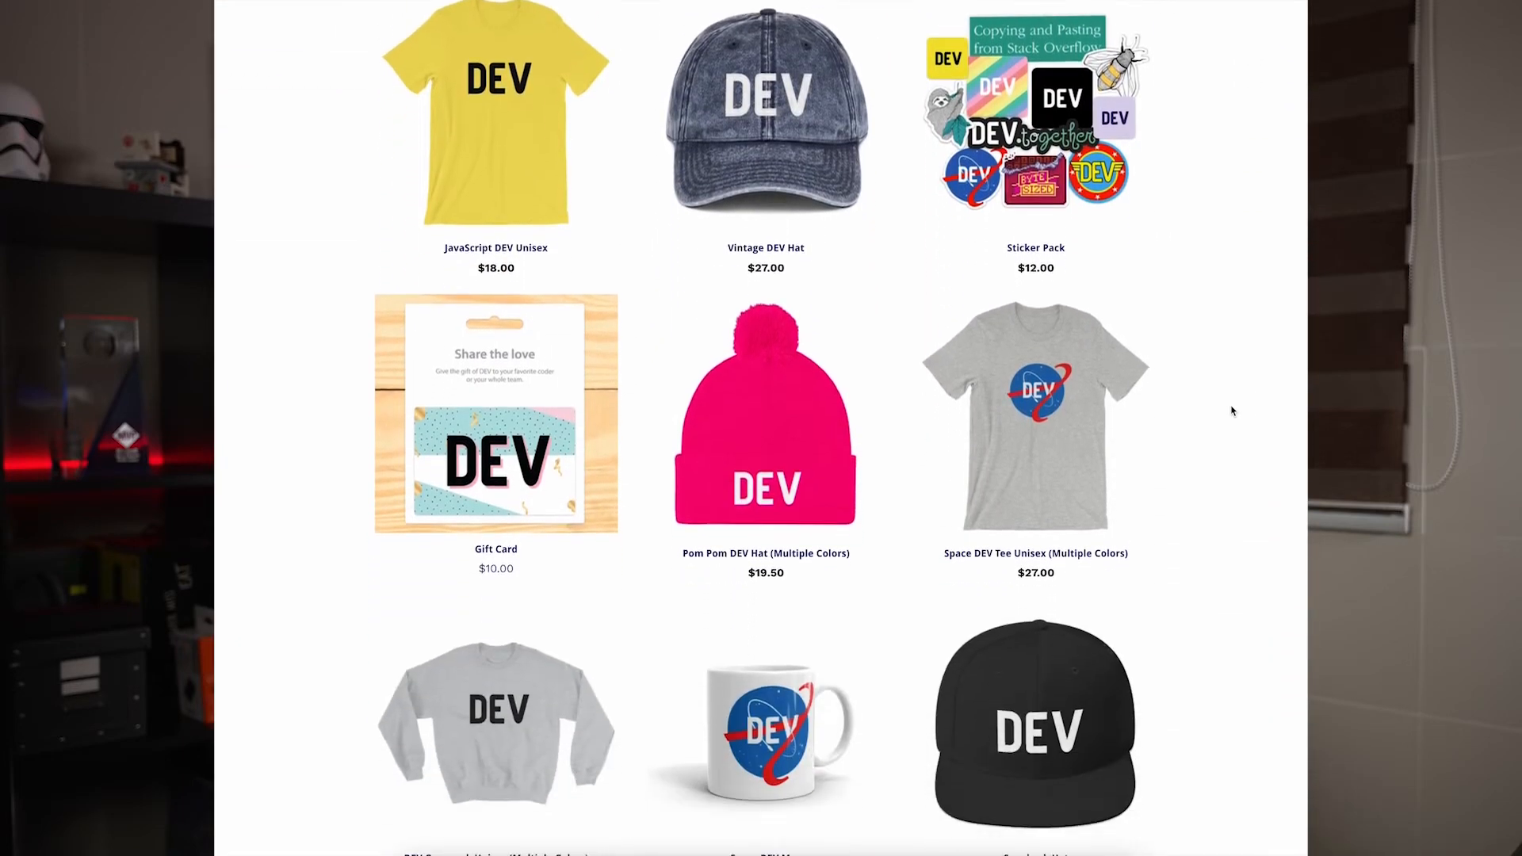
Check which work item types and states the list can be filtered by.
scroll(down, 3)
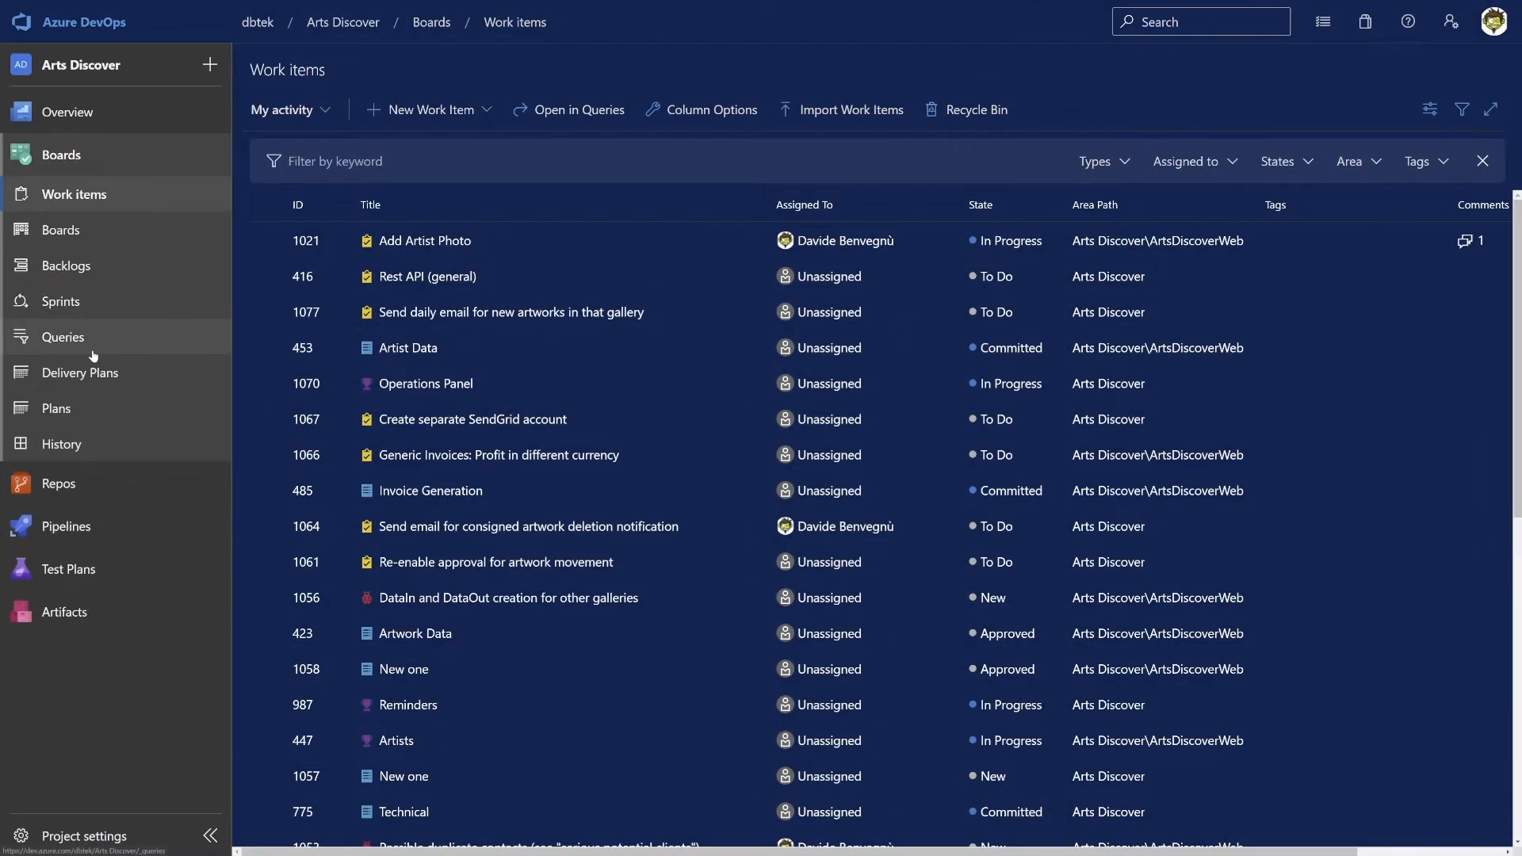
mouse_move(540, 477)
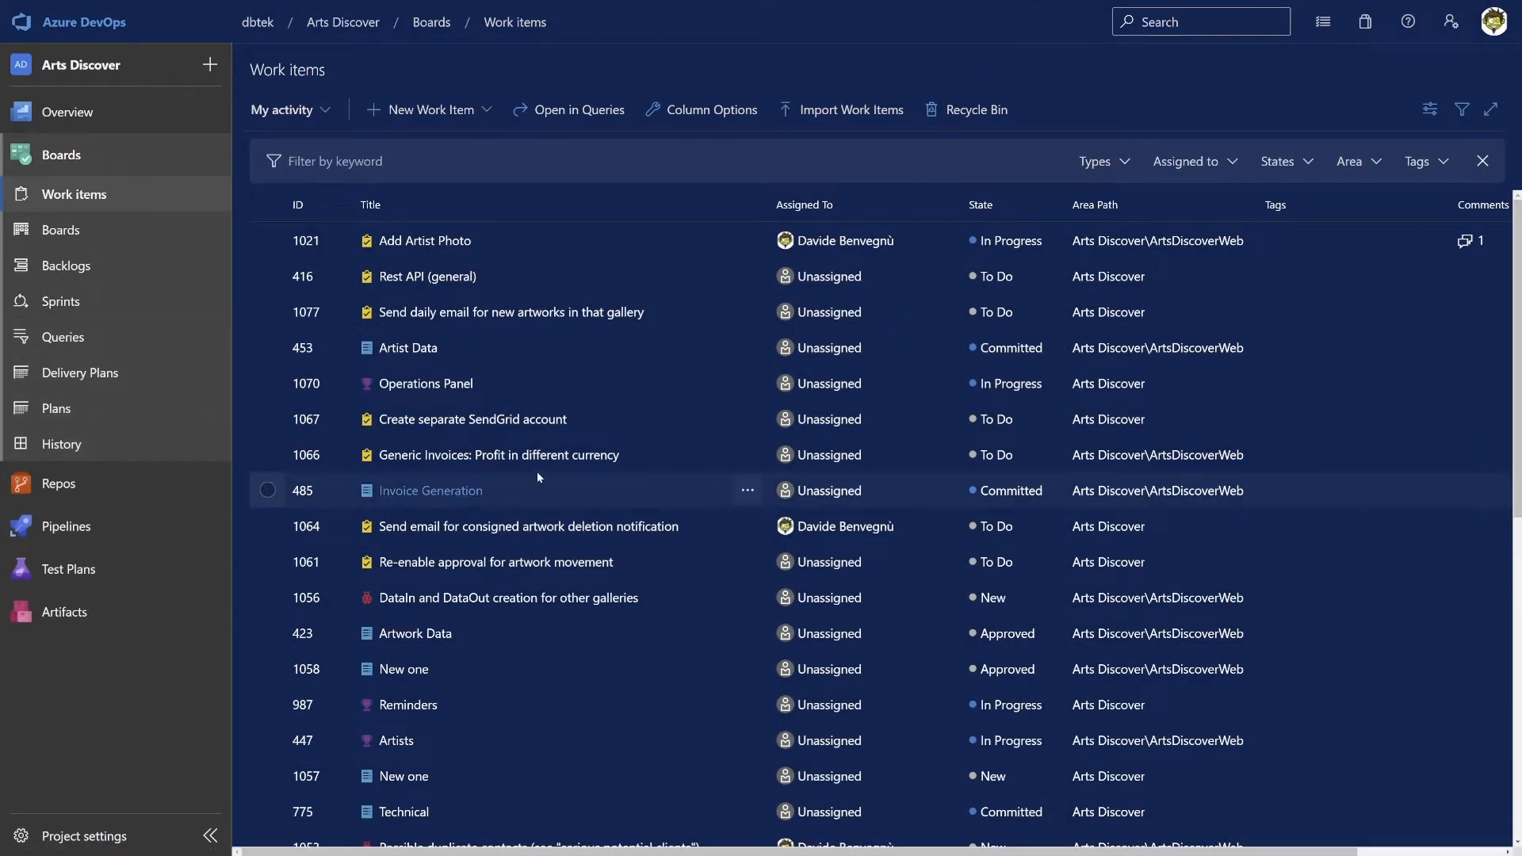
mouse_move(532, 284)
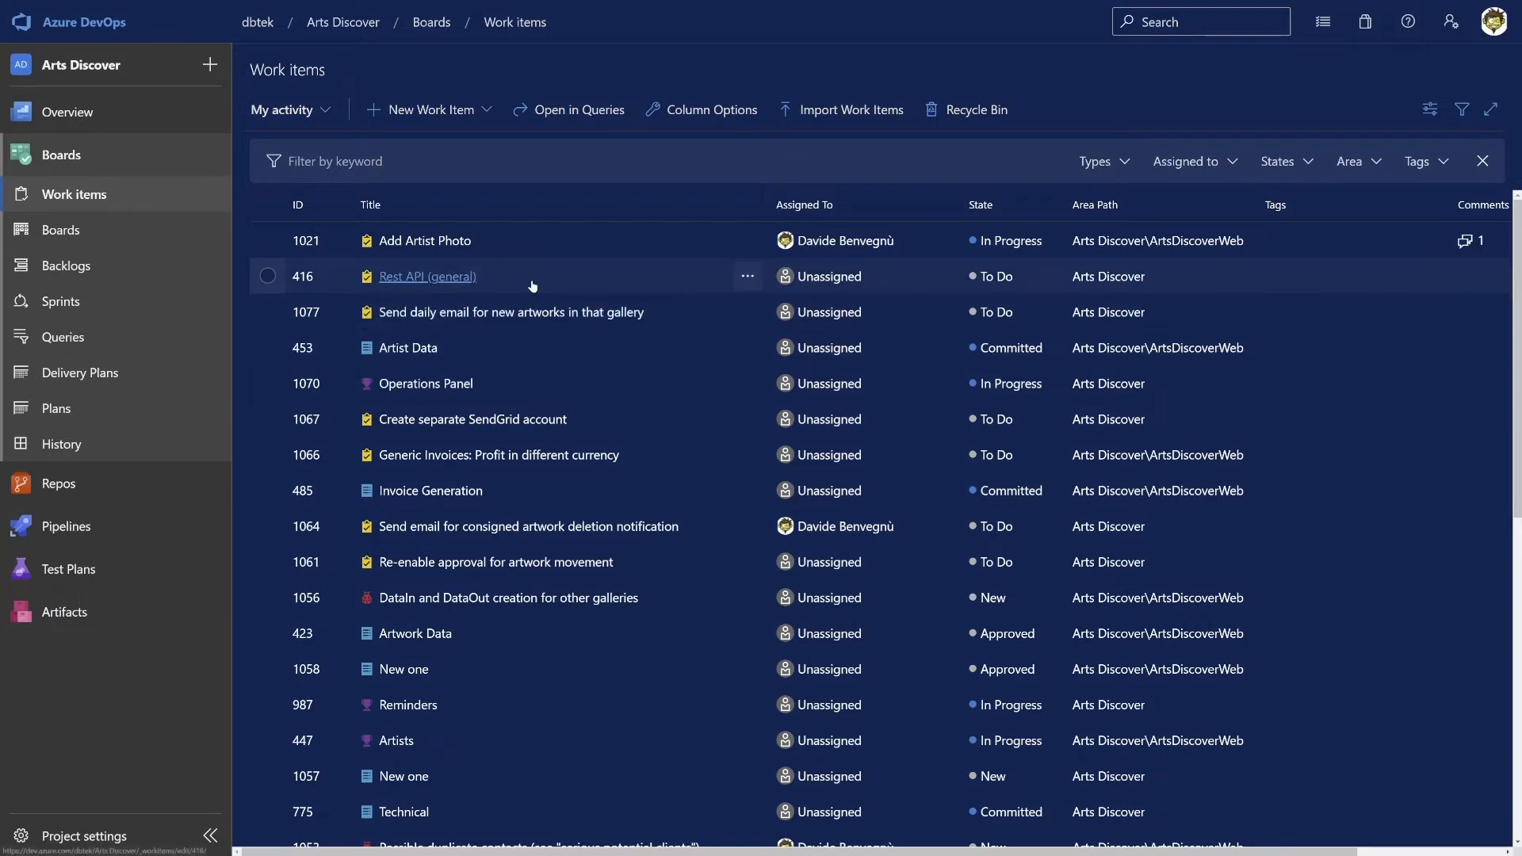
mouse_move(367, 241)
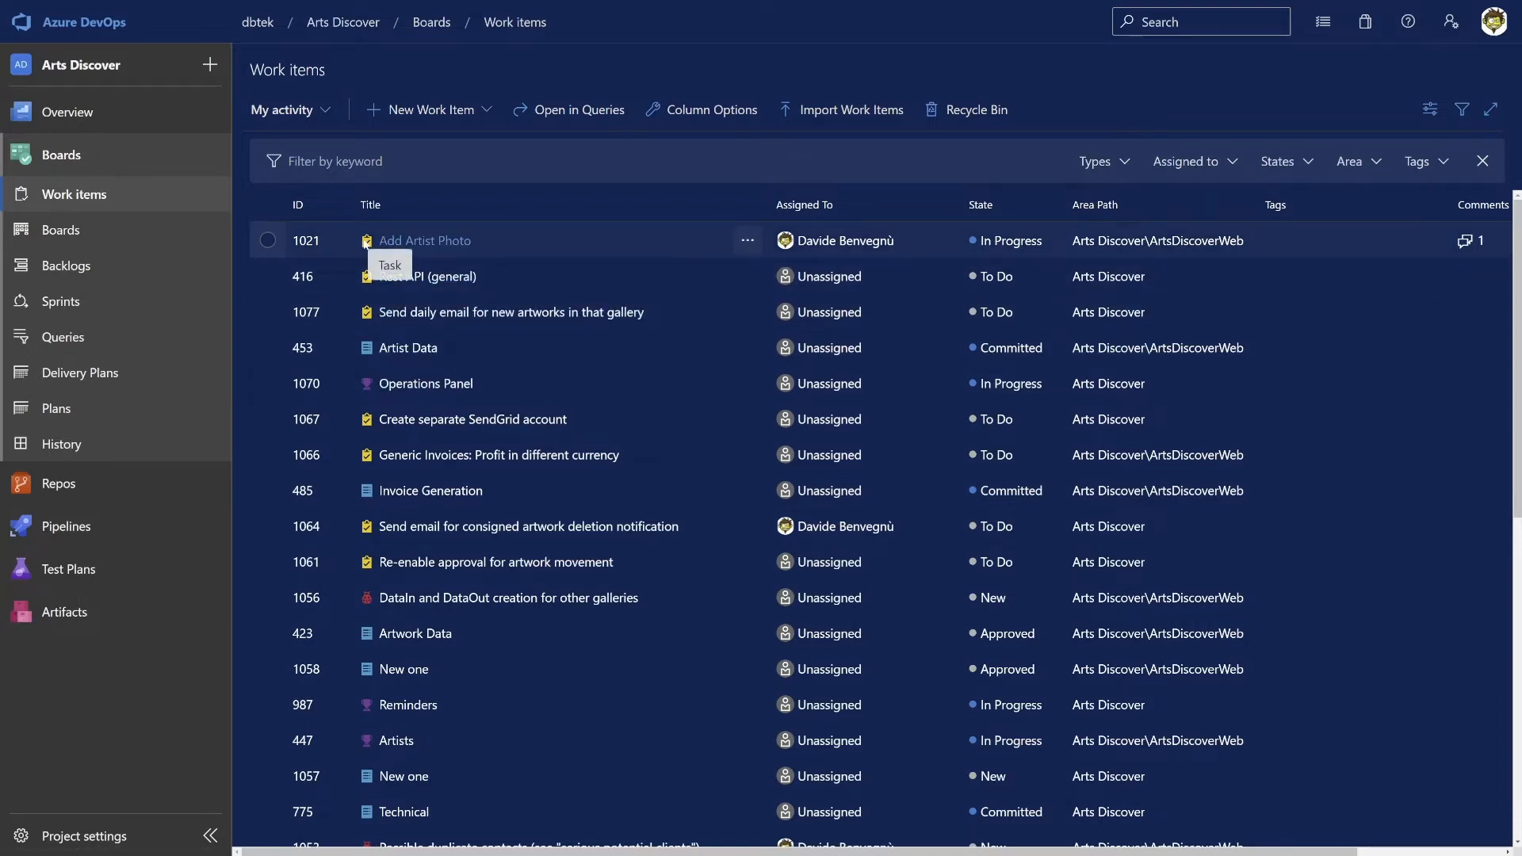
mouse_move(367, 347)
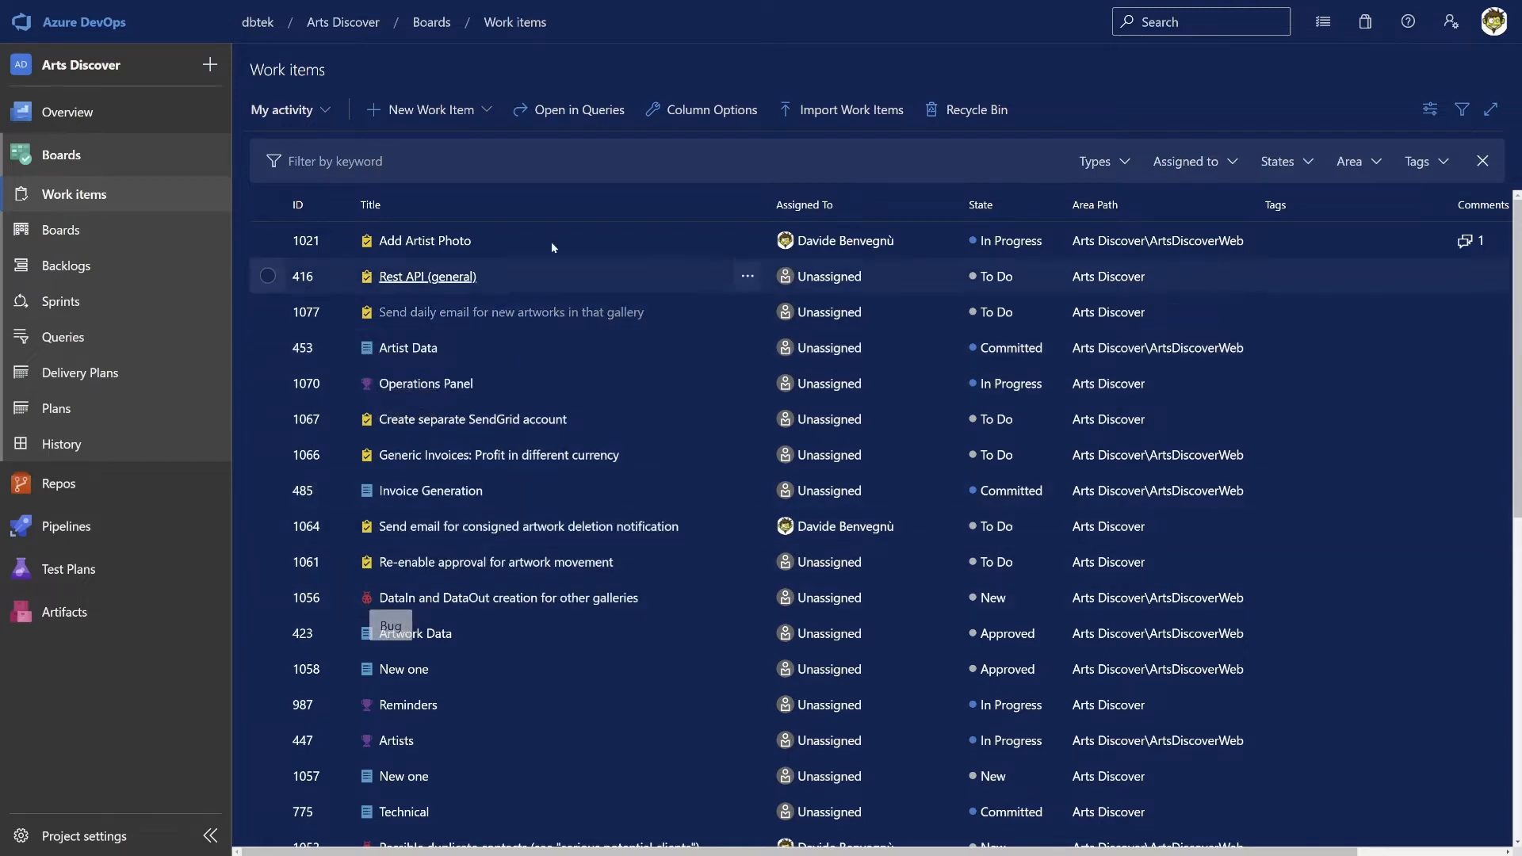
click(1102, 160)
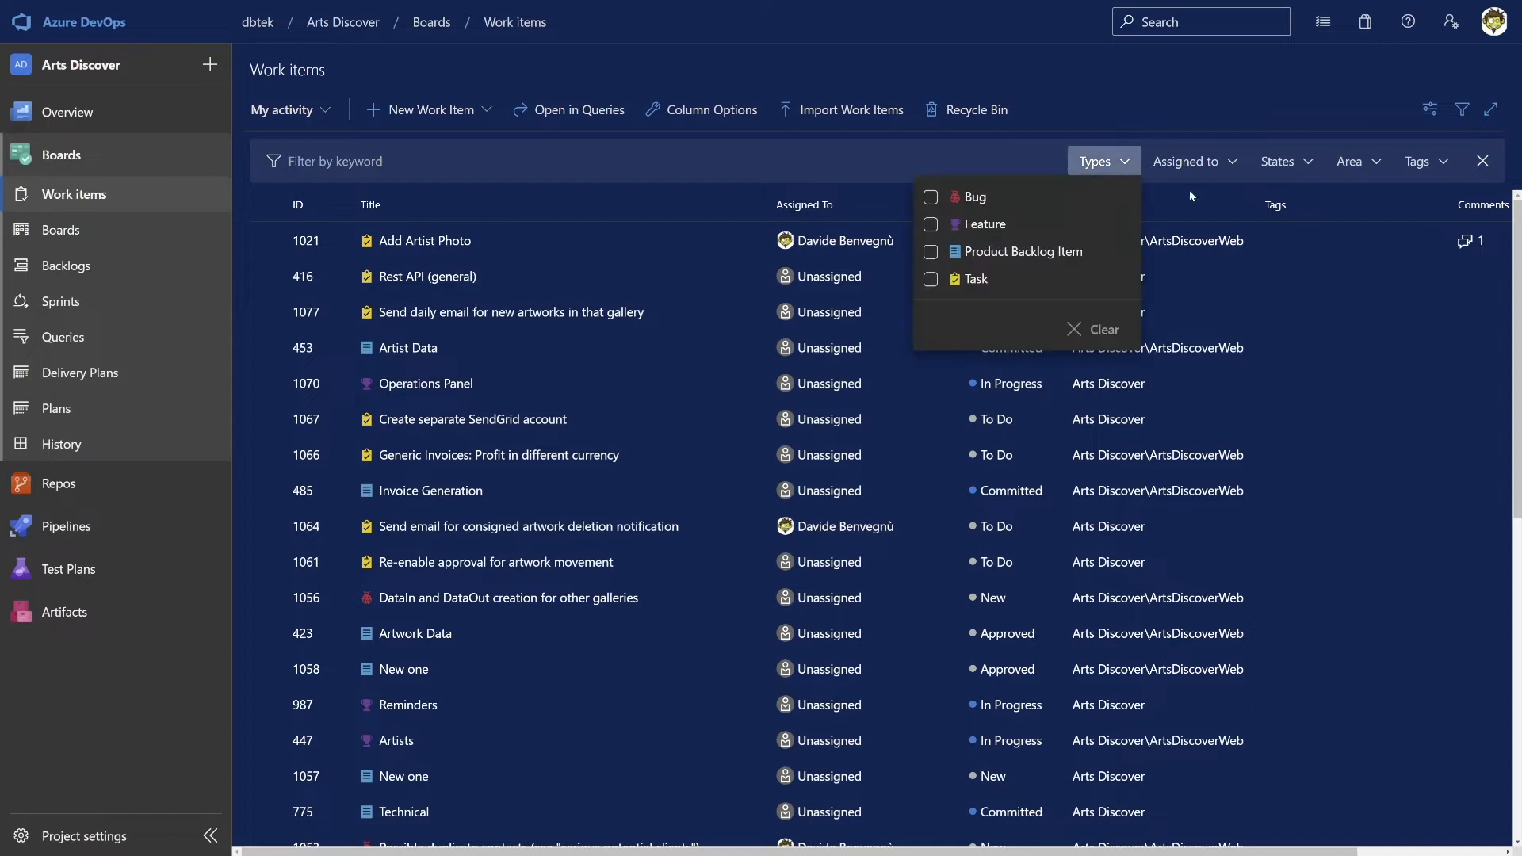
click(1286, 161)
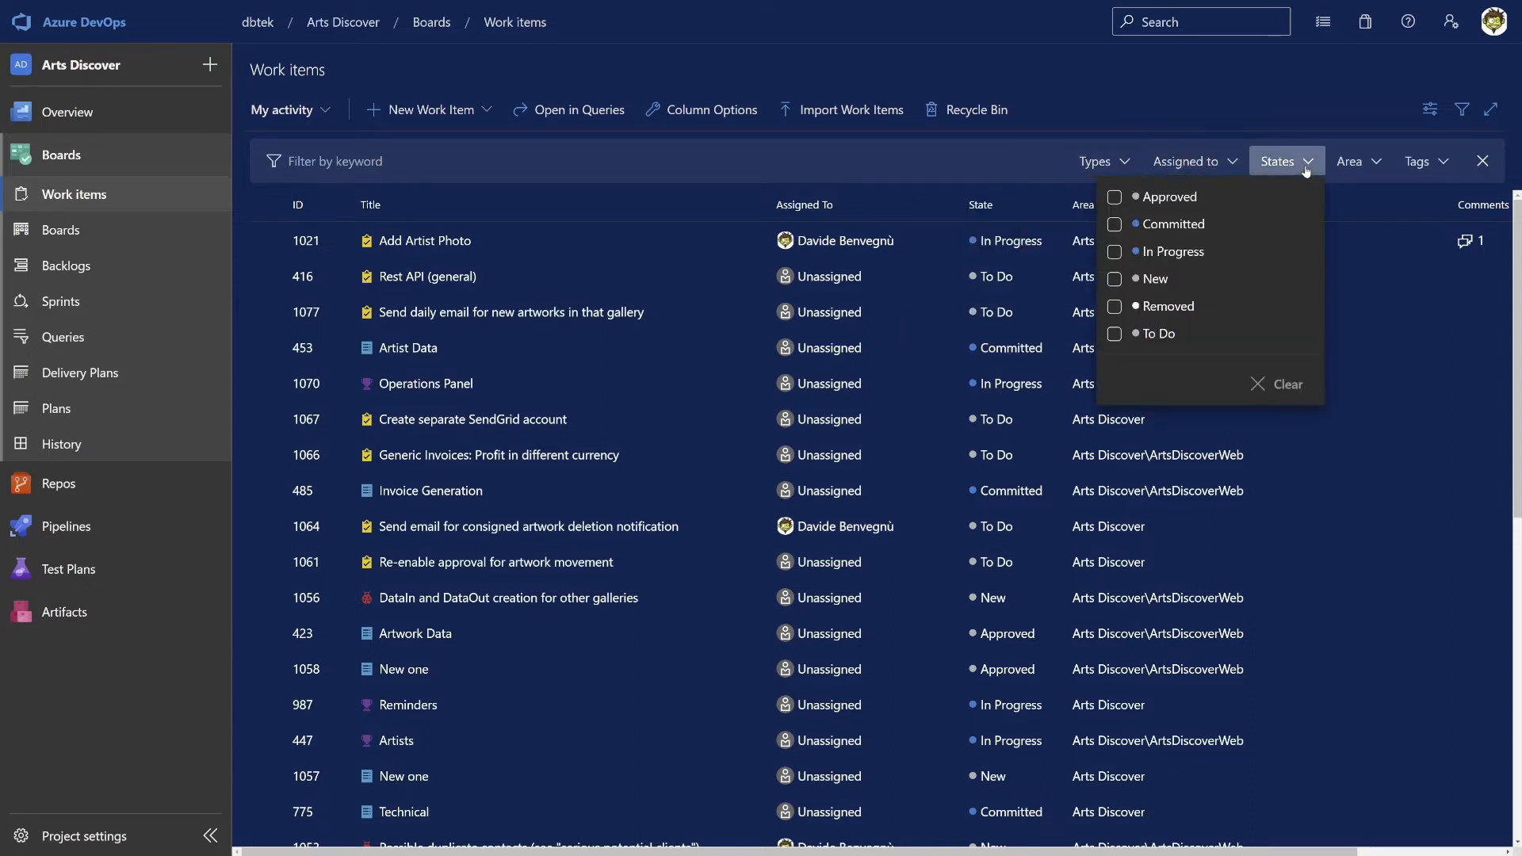
mouse_move(1154, 171)
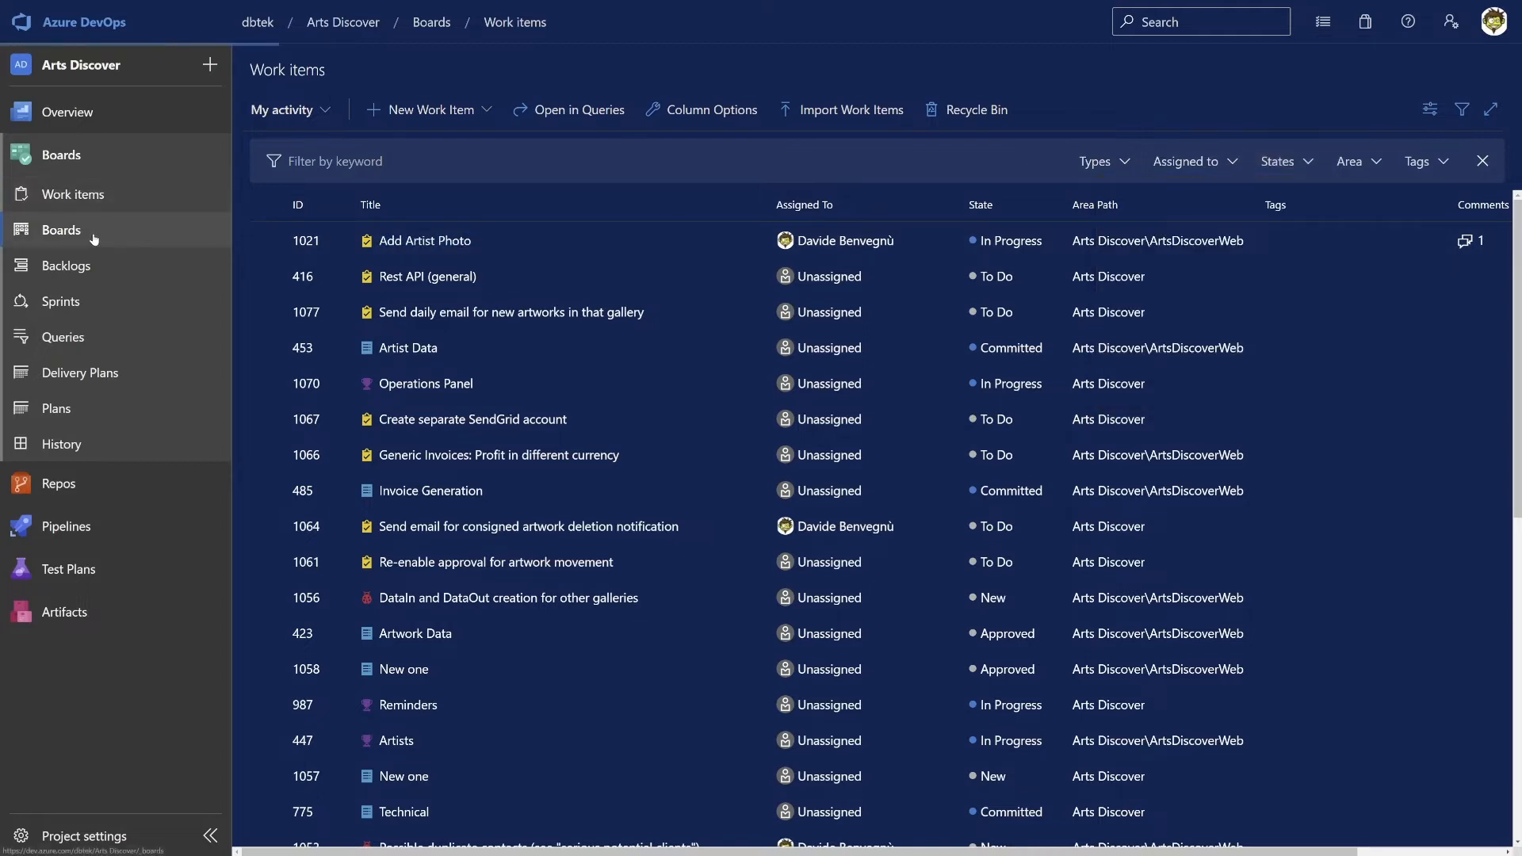
Expand WebSite integration & APIs in the product backlog, then show Features with General expanded.
click(61, 230)
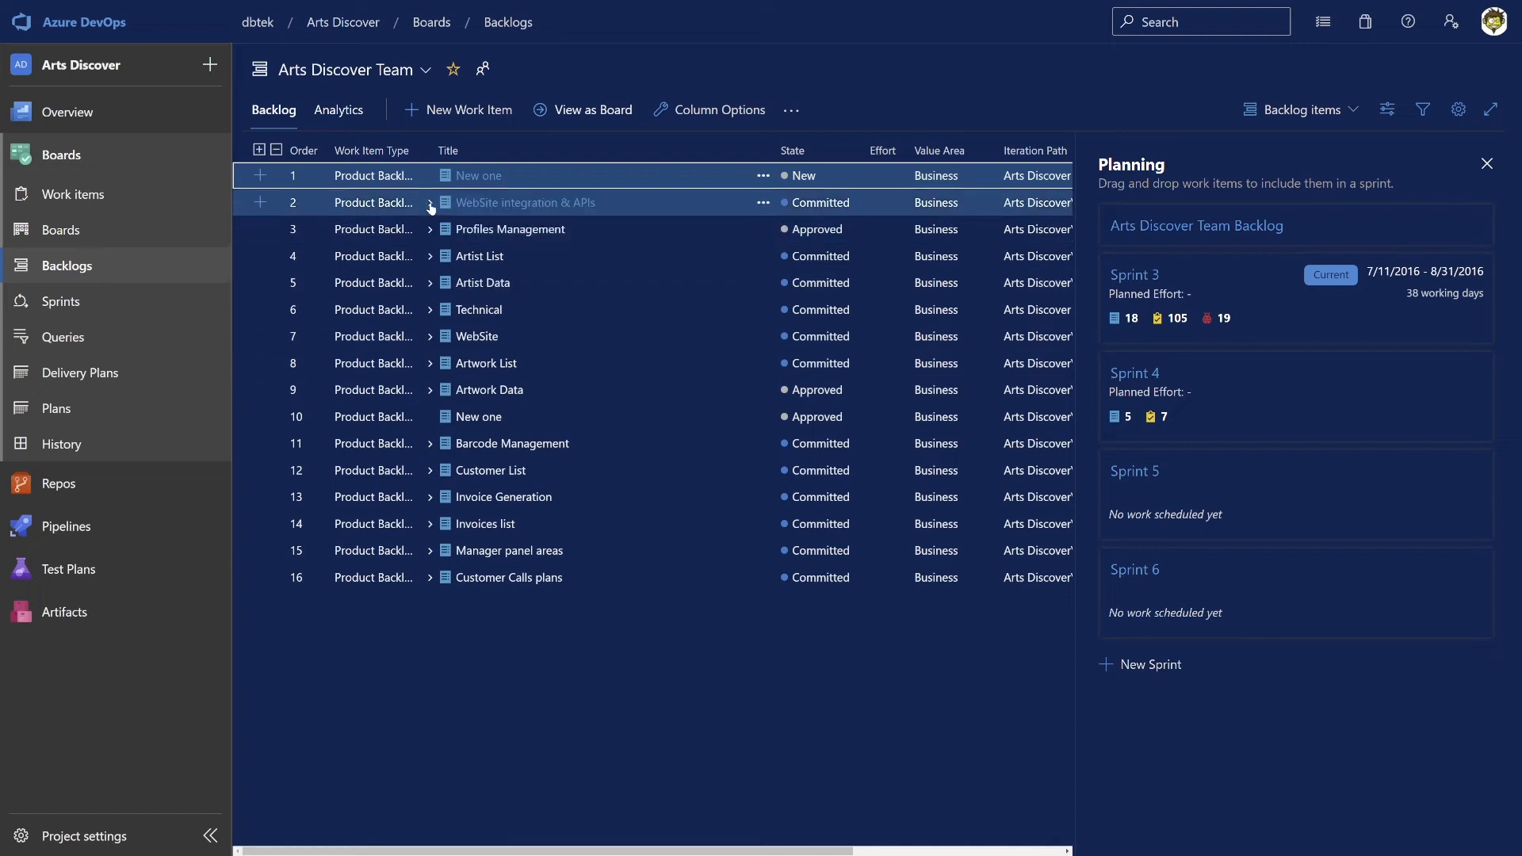
click(432, 203)
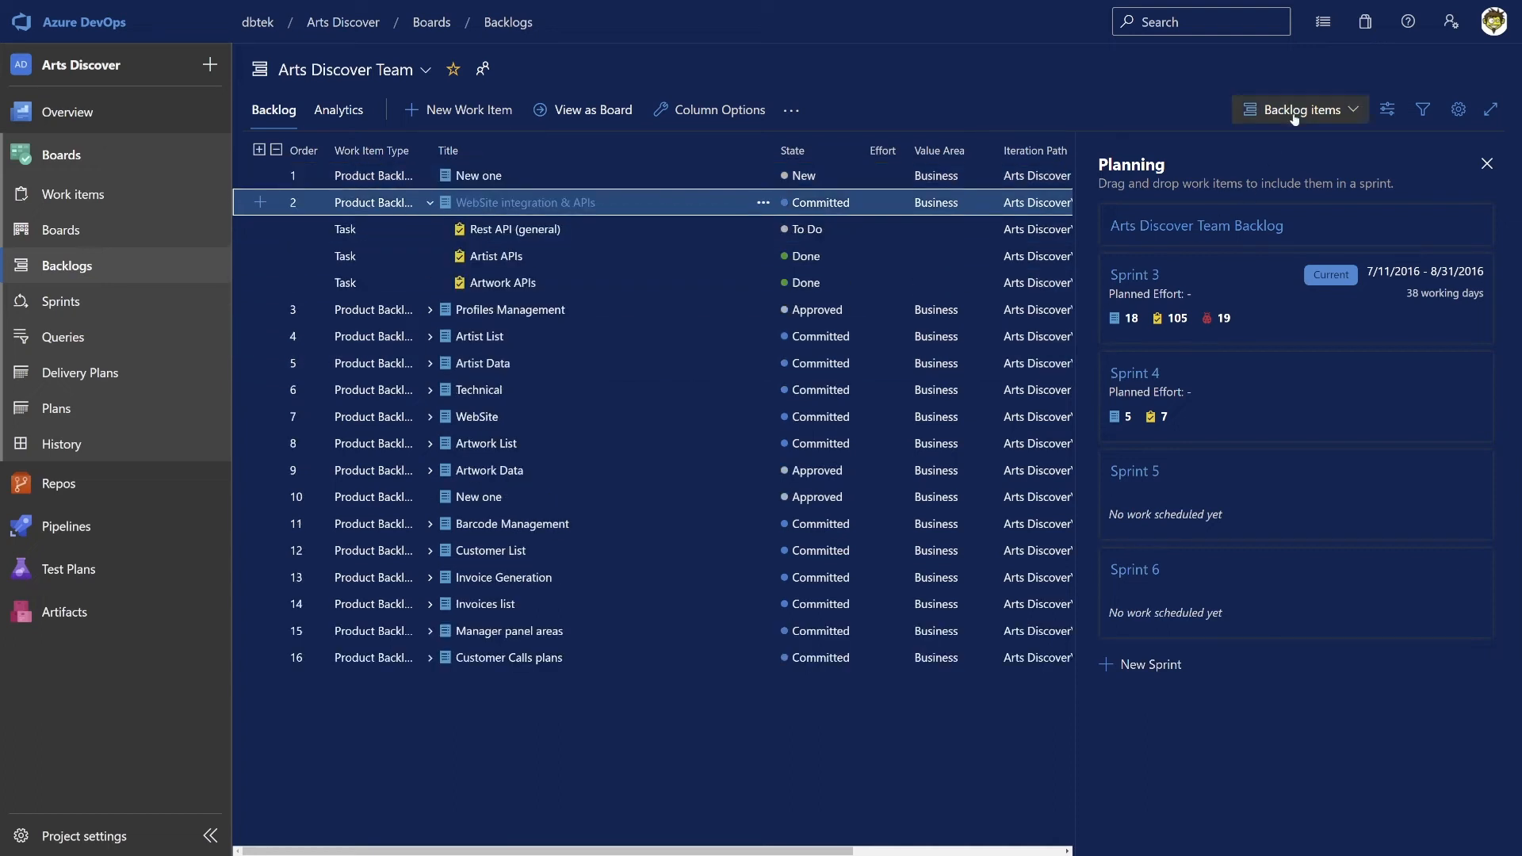
click(1298, 109)
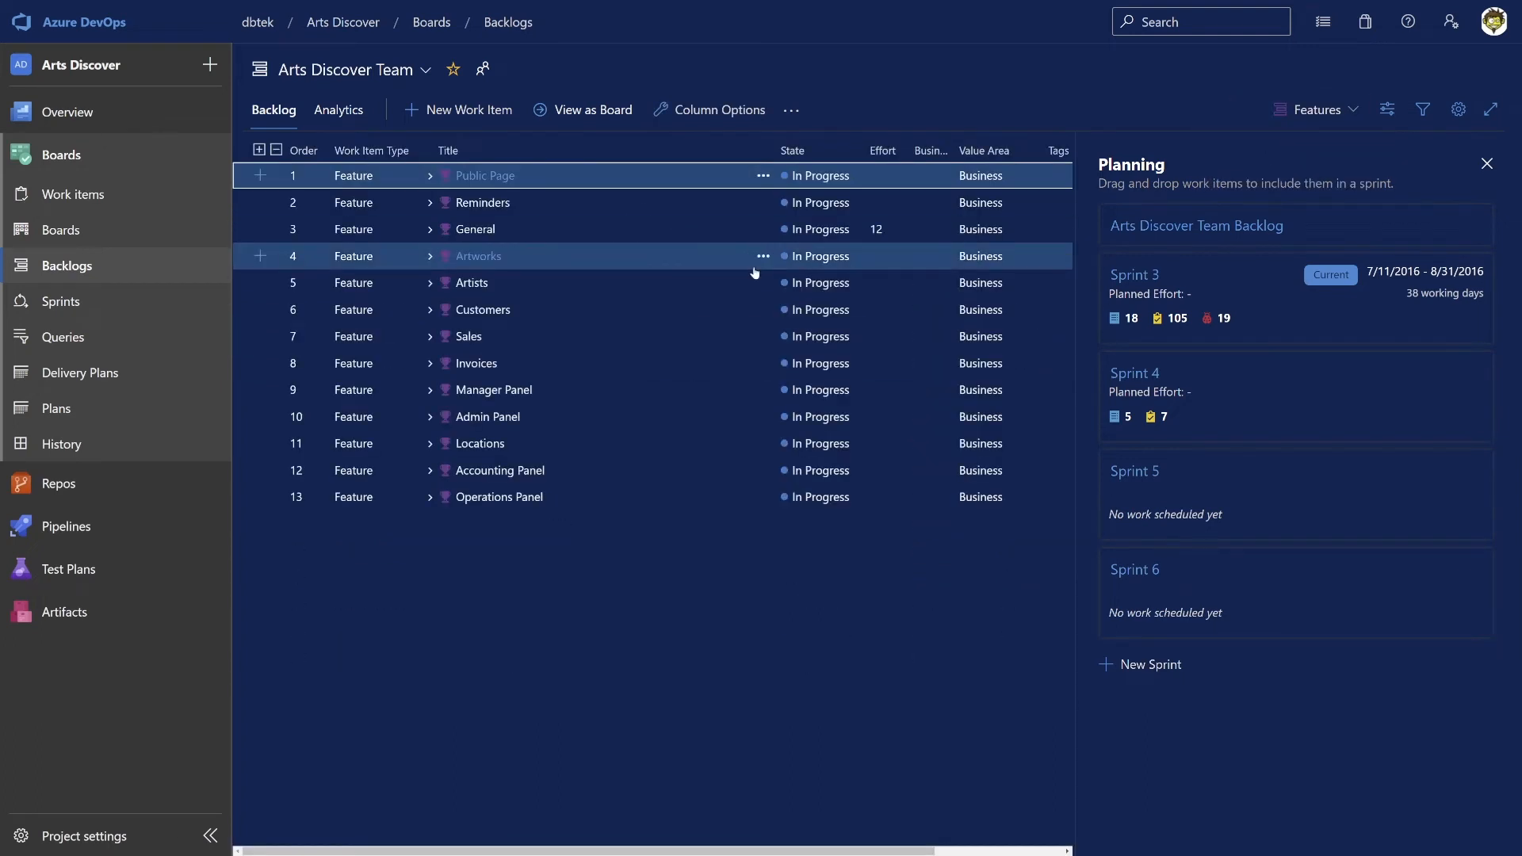
click(429, 229)
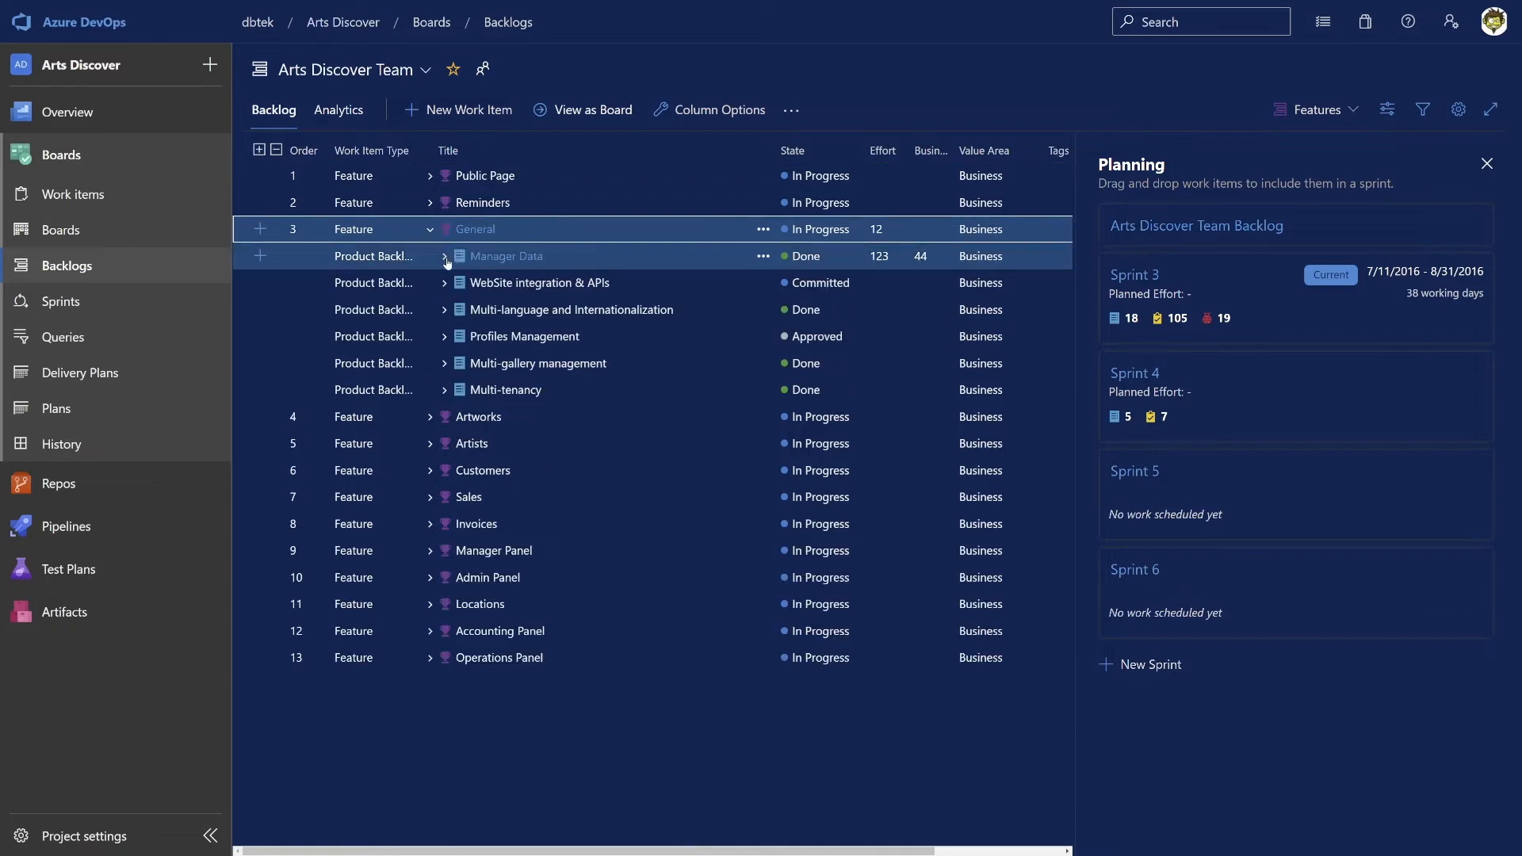
click(61, 301)
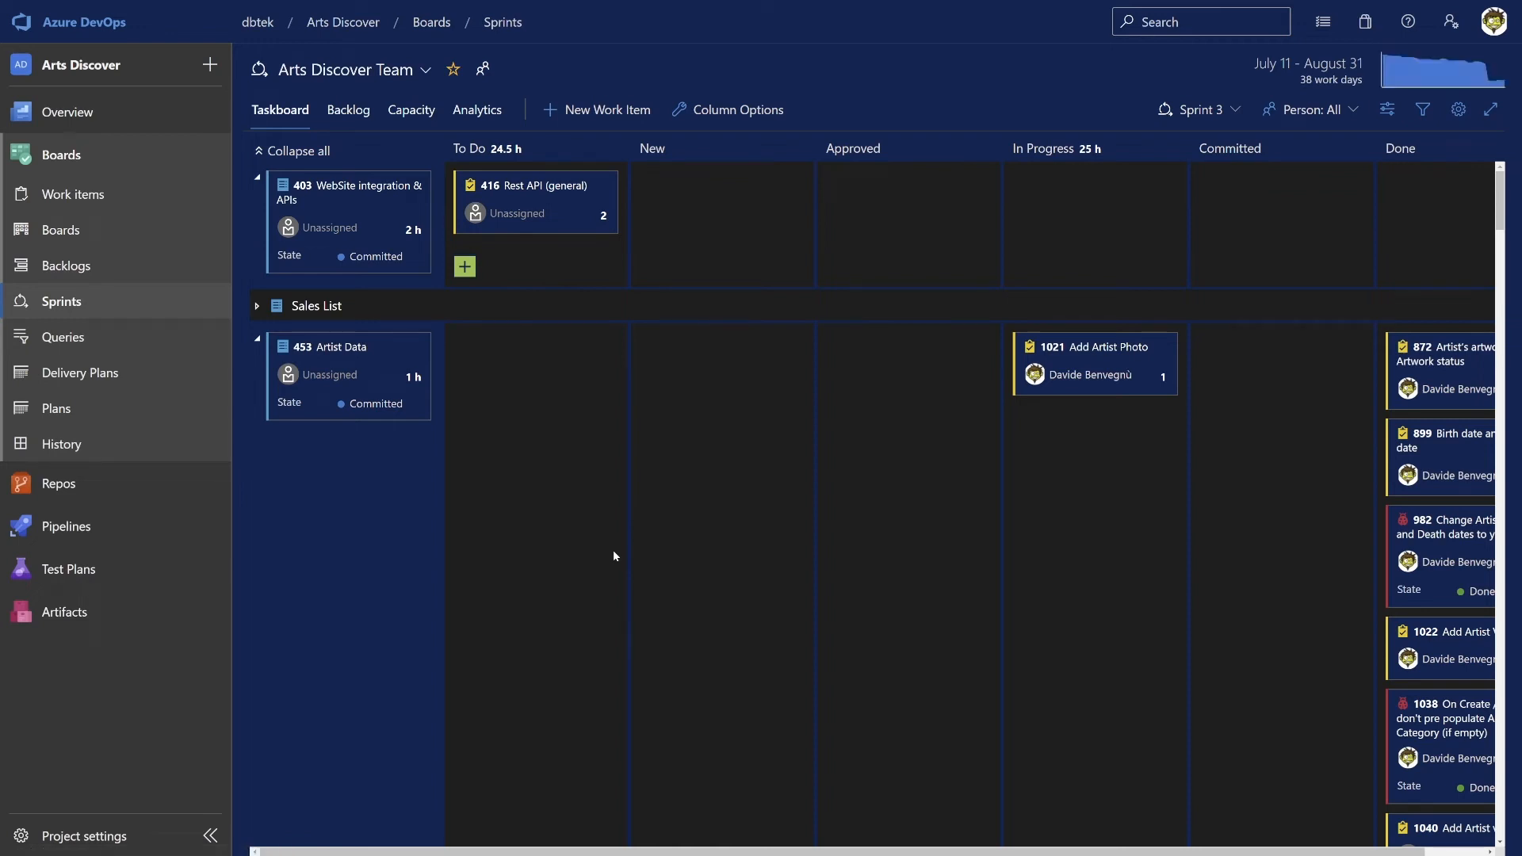
mouse_move(315, 494)
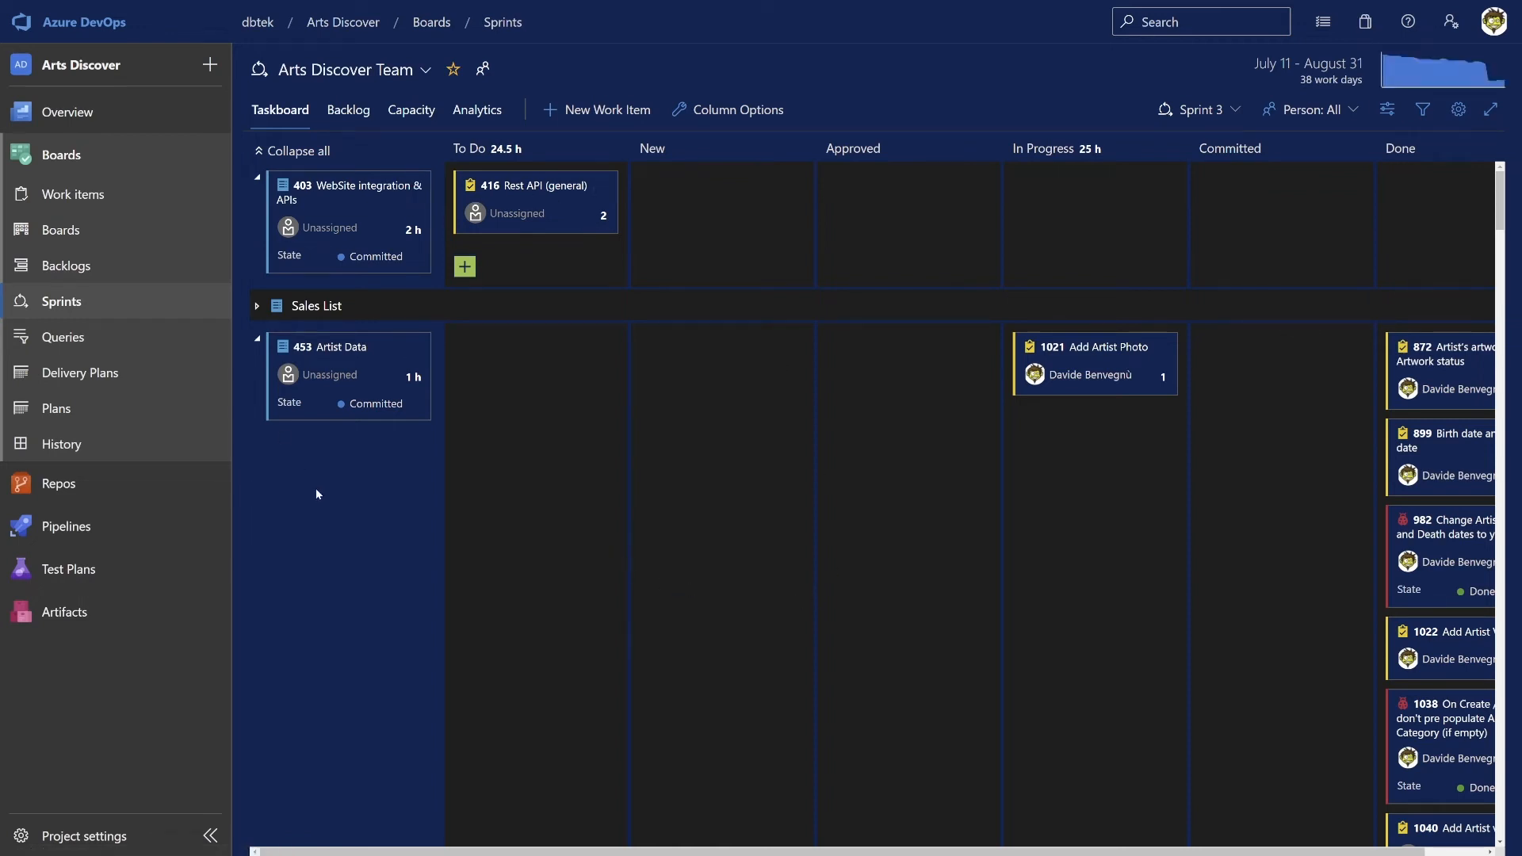
mouse_move(341, 421)
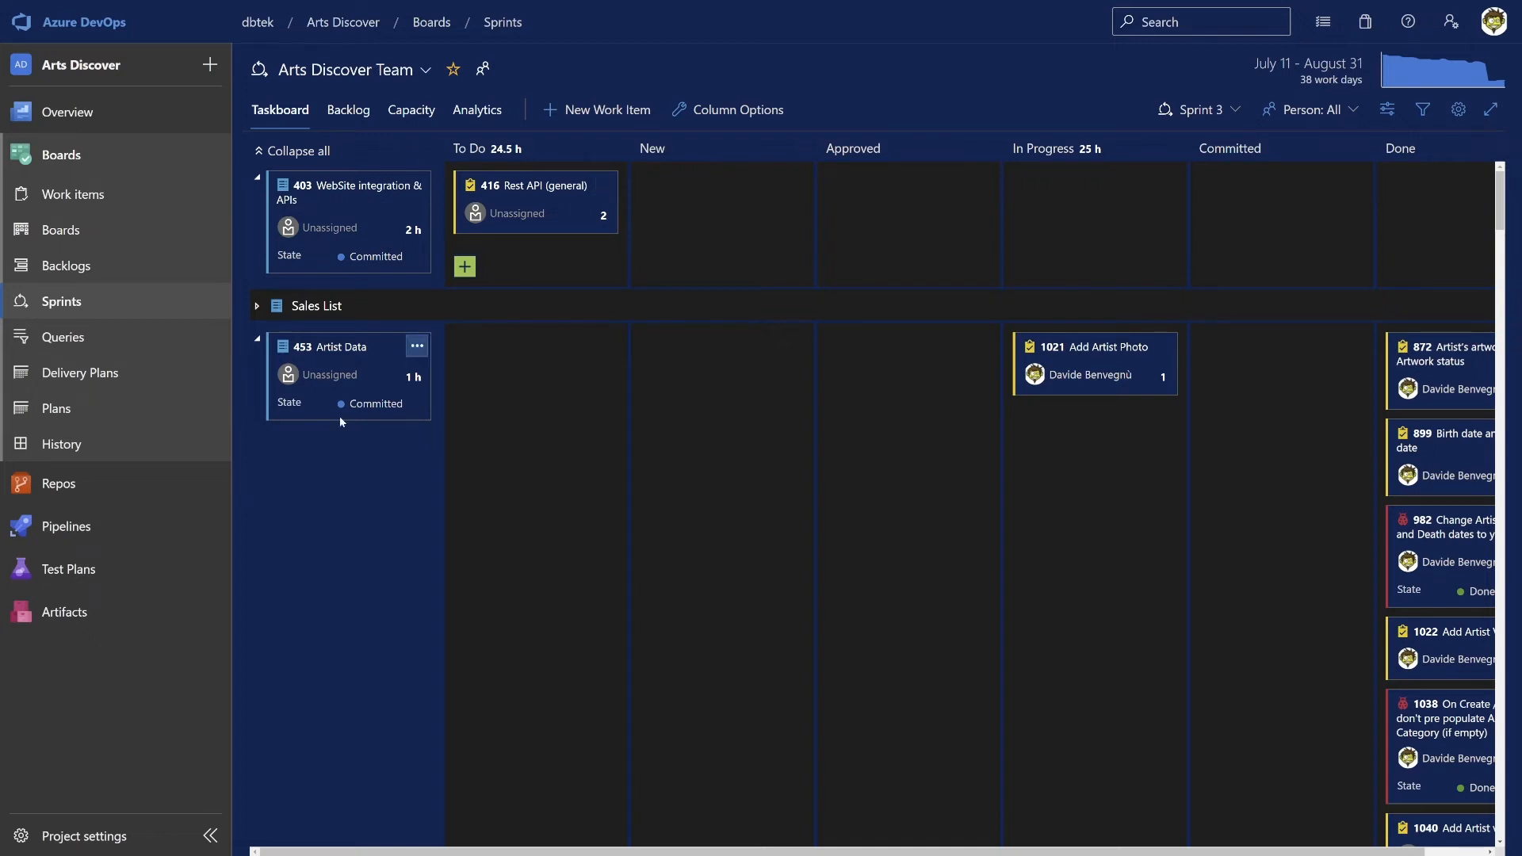
mouse_move(874, 489)
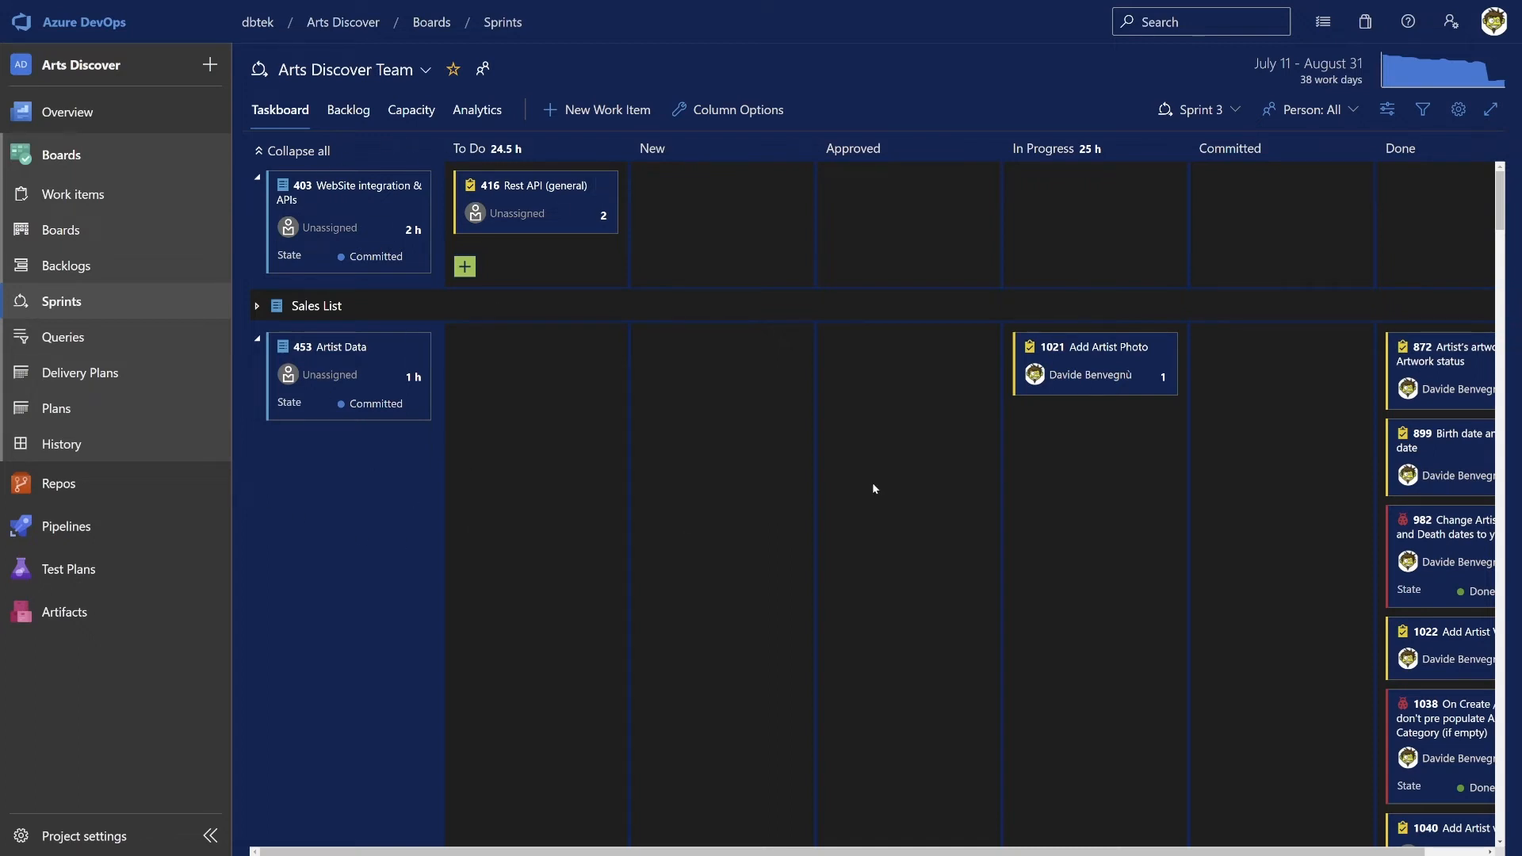
drag(535, 201, 1095, 243)
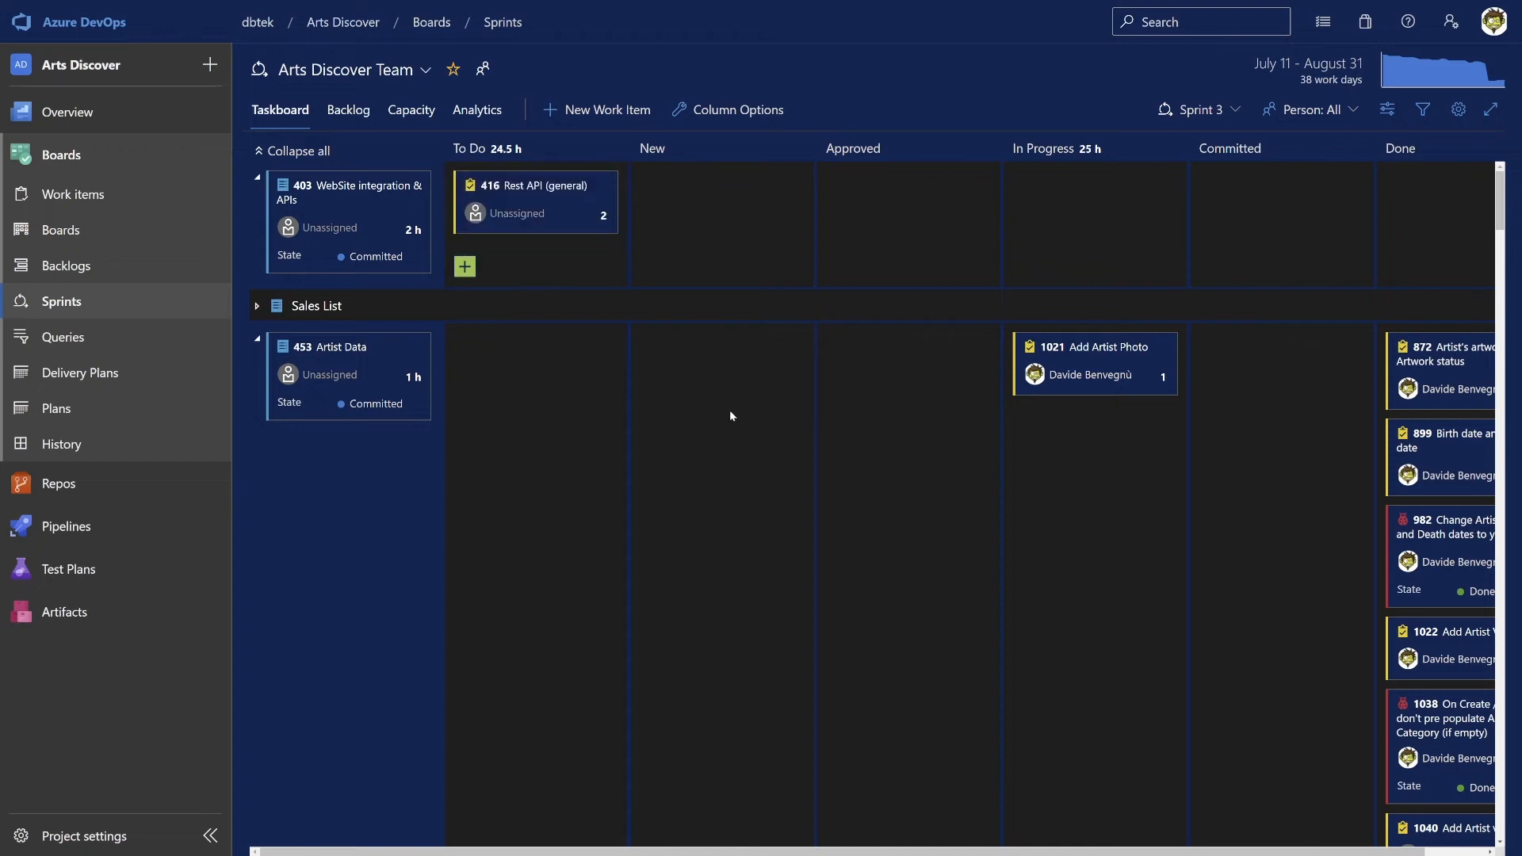
mouse_move(62, 337)
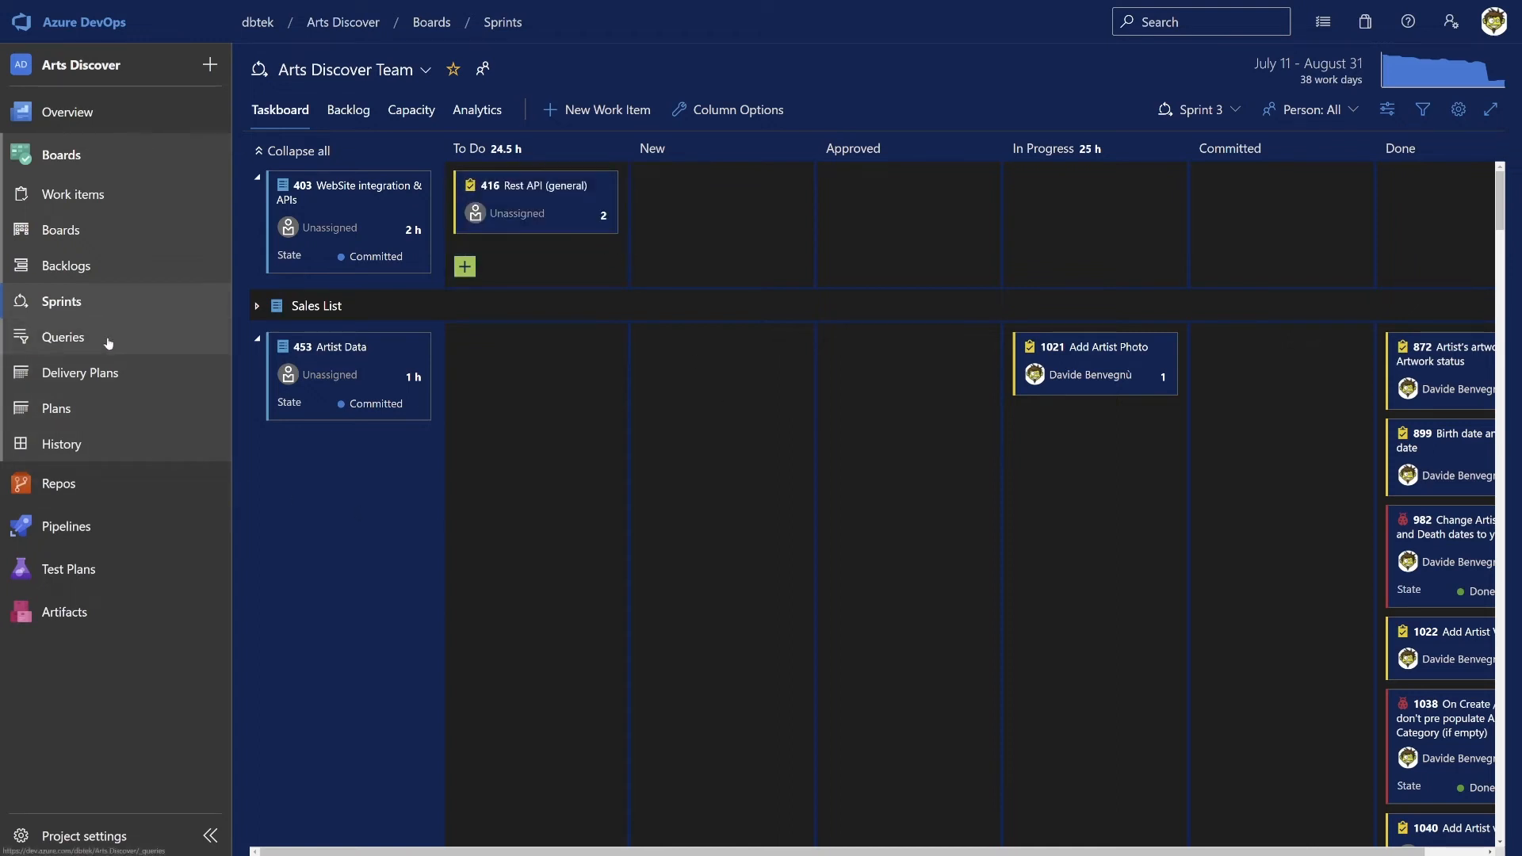
Start a new work item query and add a third clause on the Activity field.
click(62, 337)
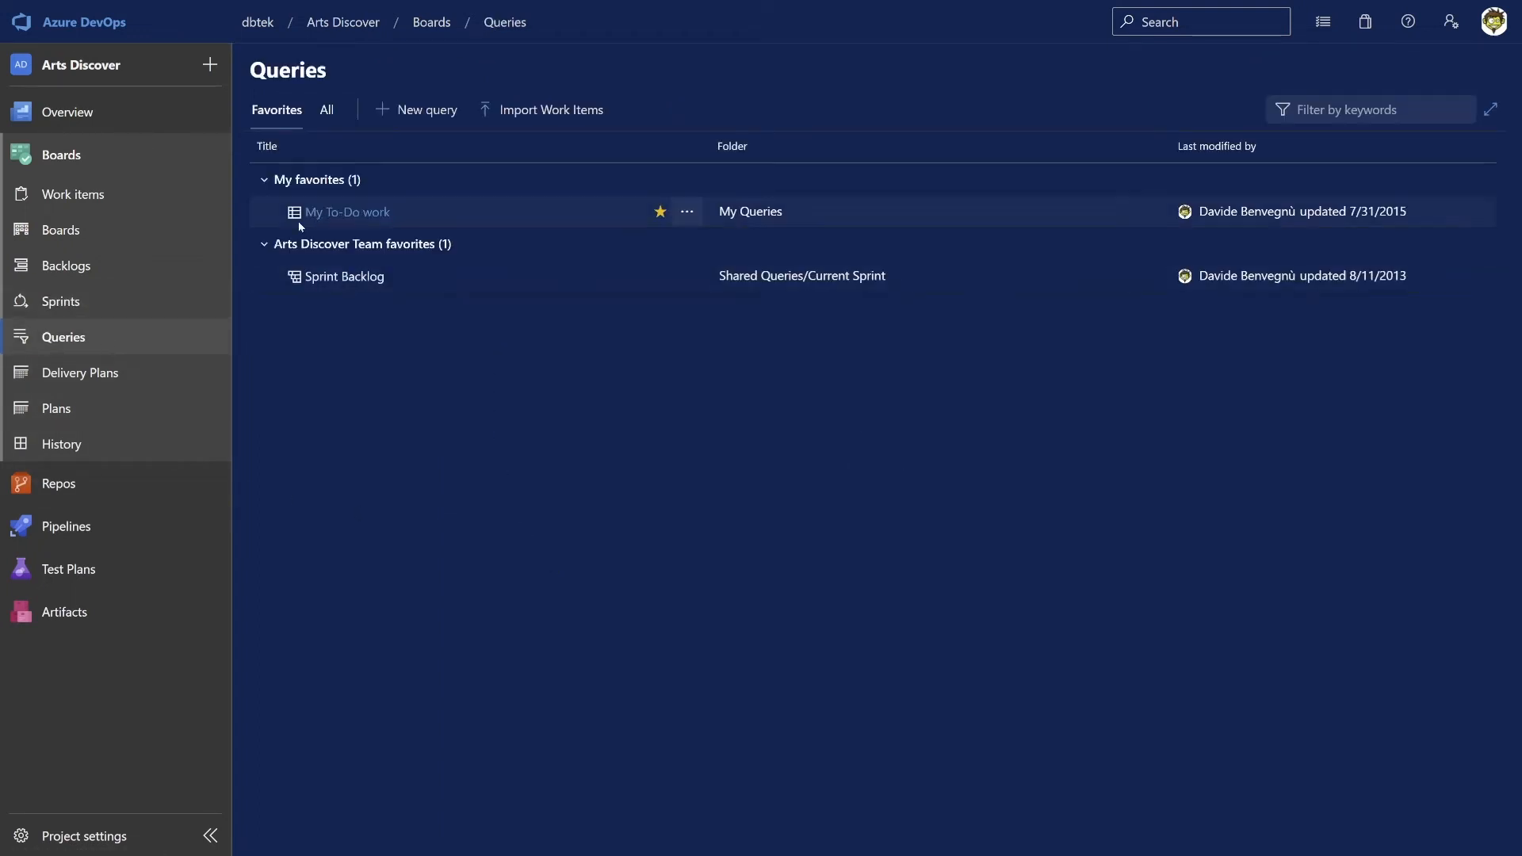
mouse_move(449, 362)
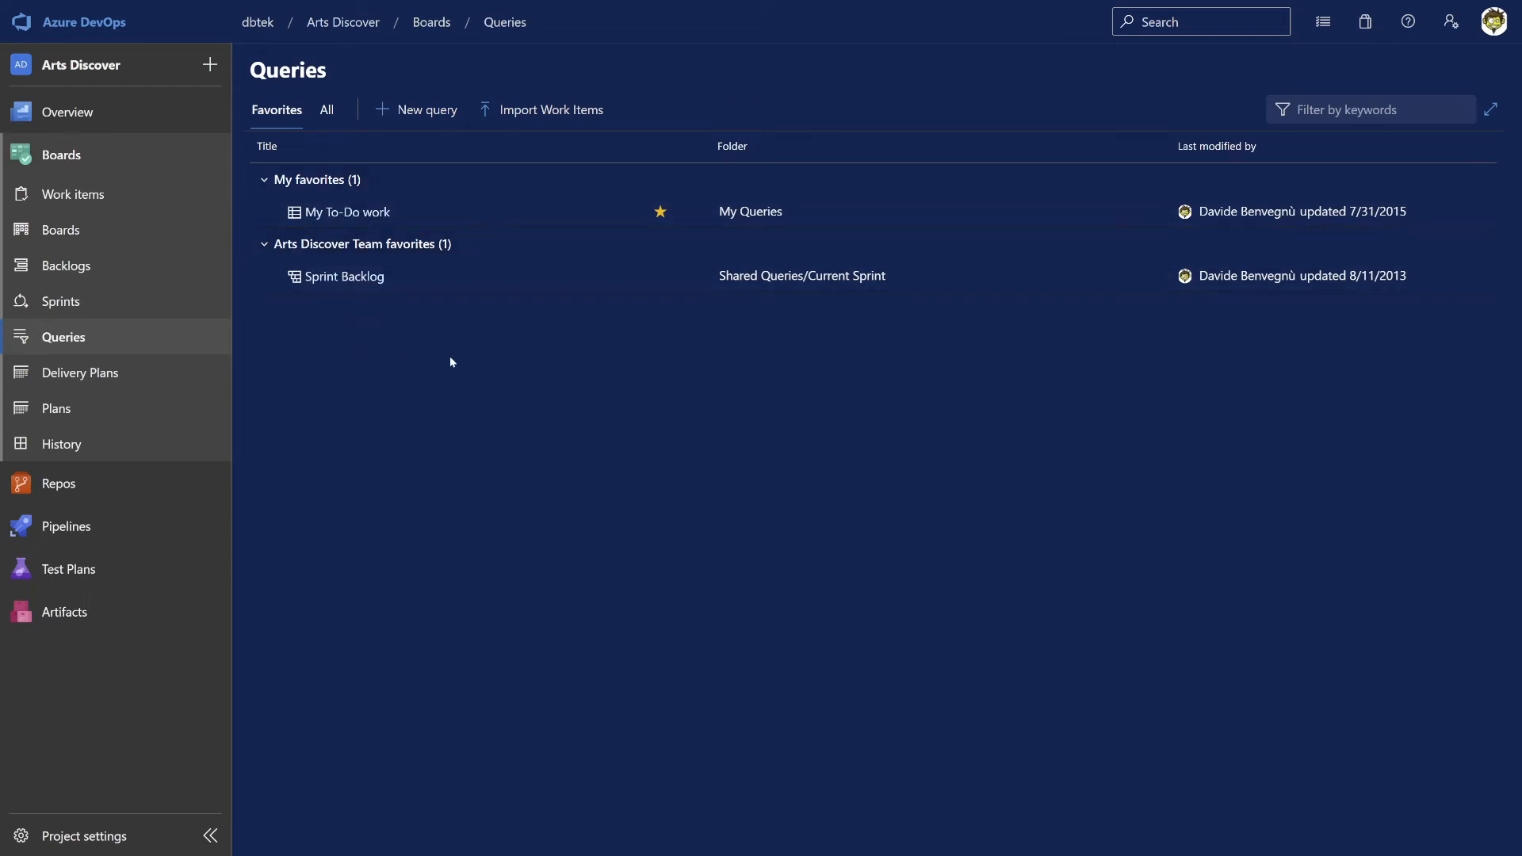
click(345, 212)
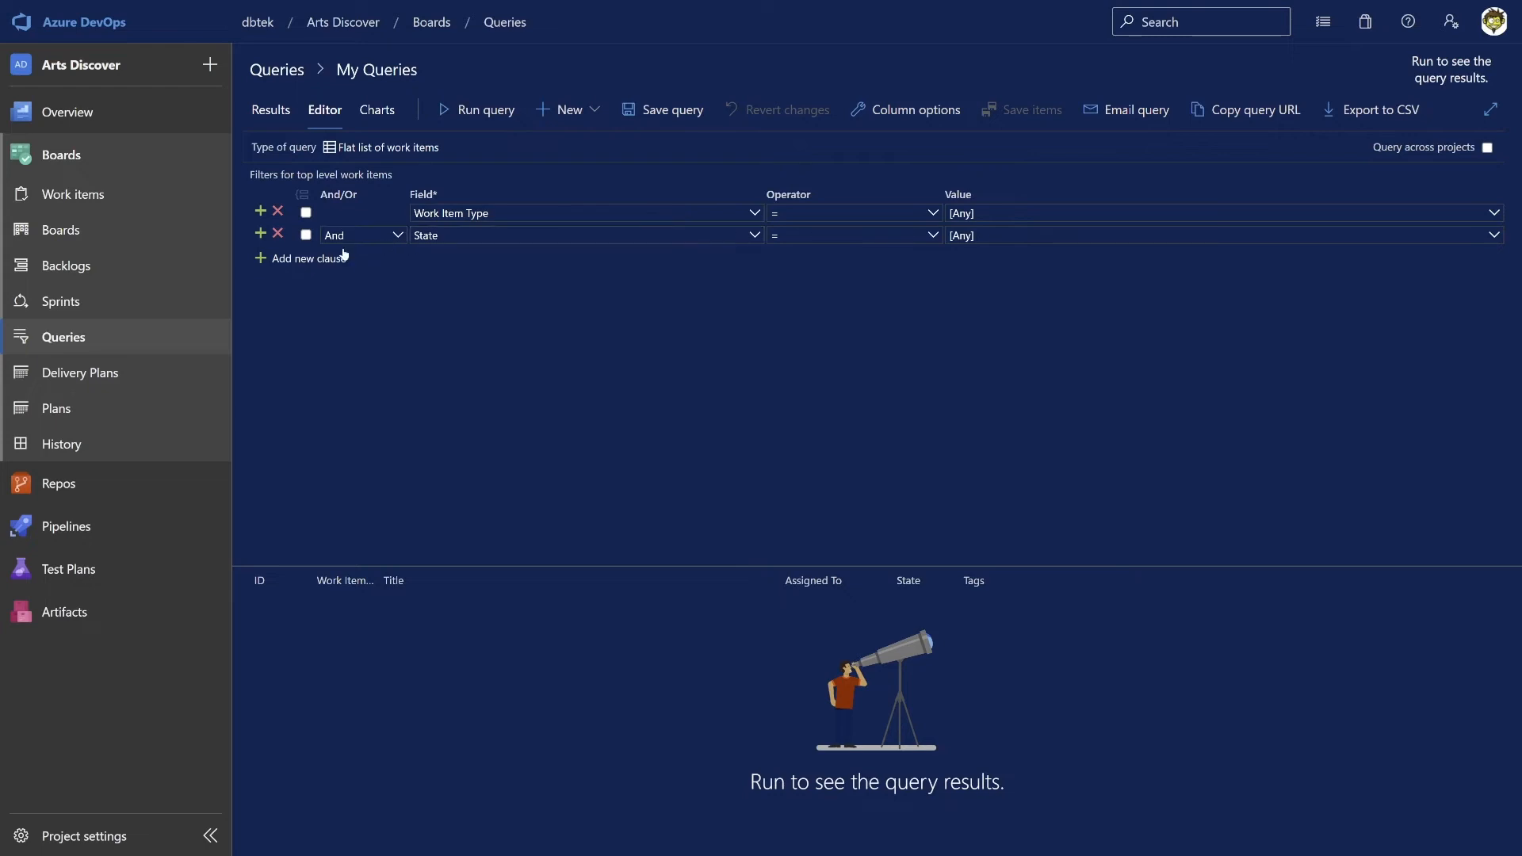
click(308, 257)
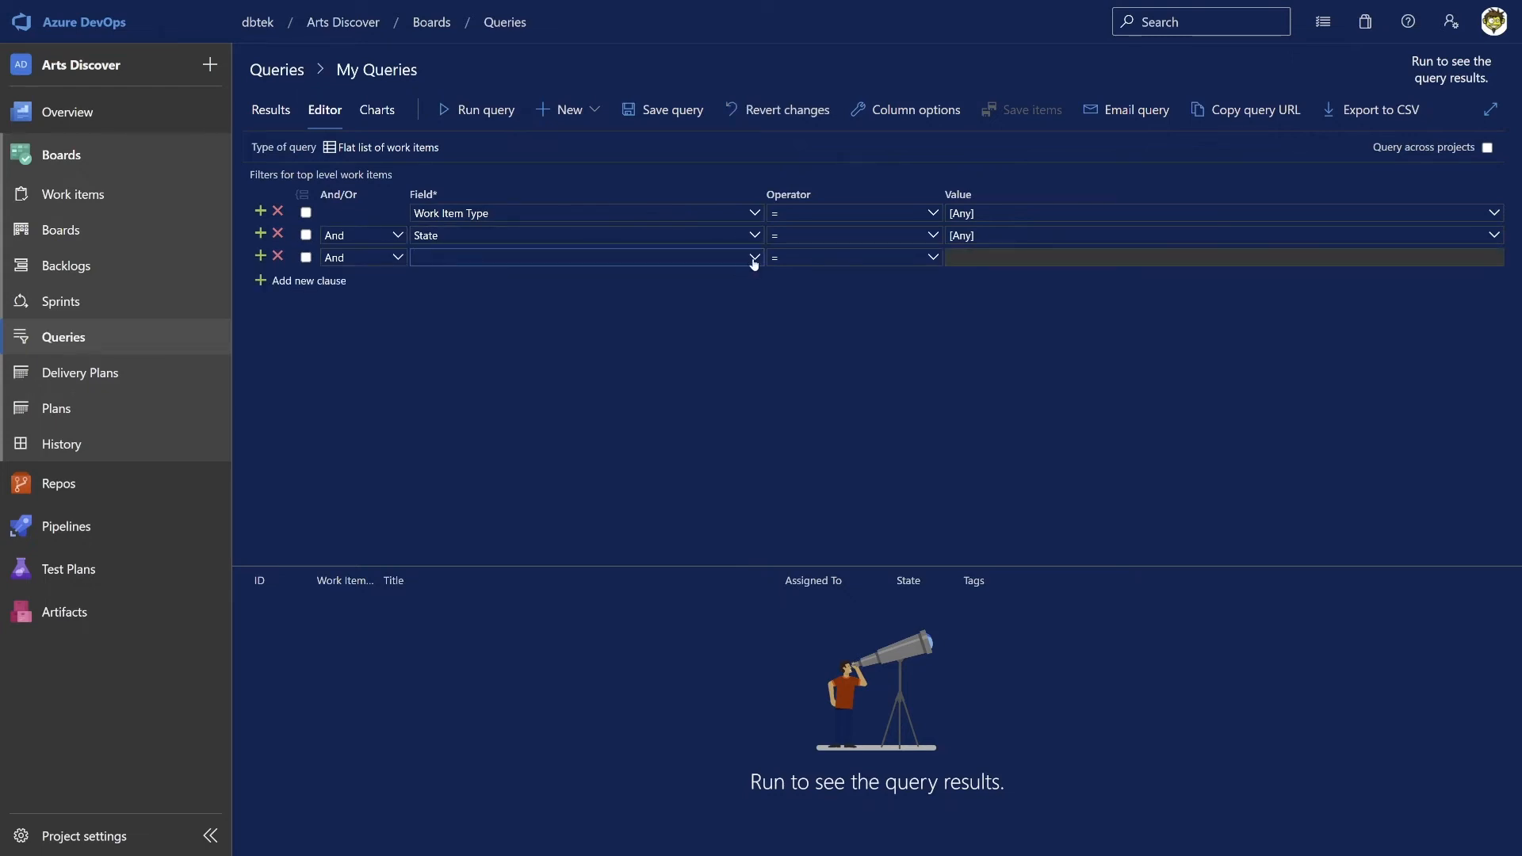
text(Activity)
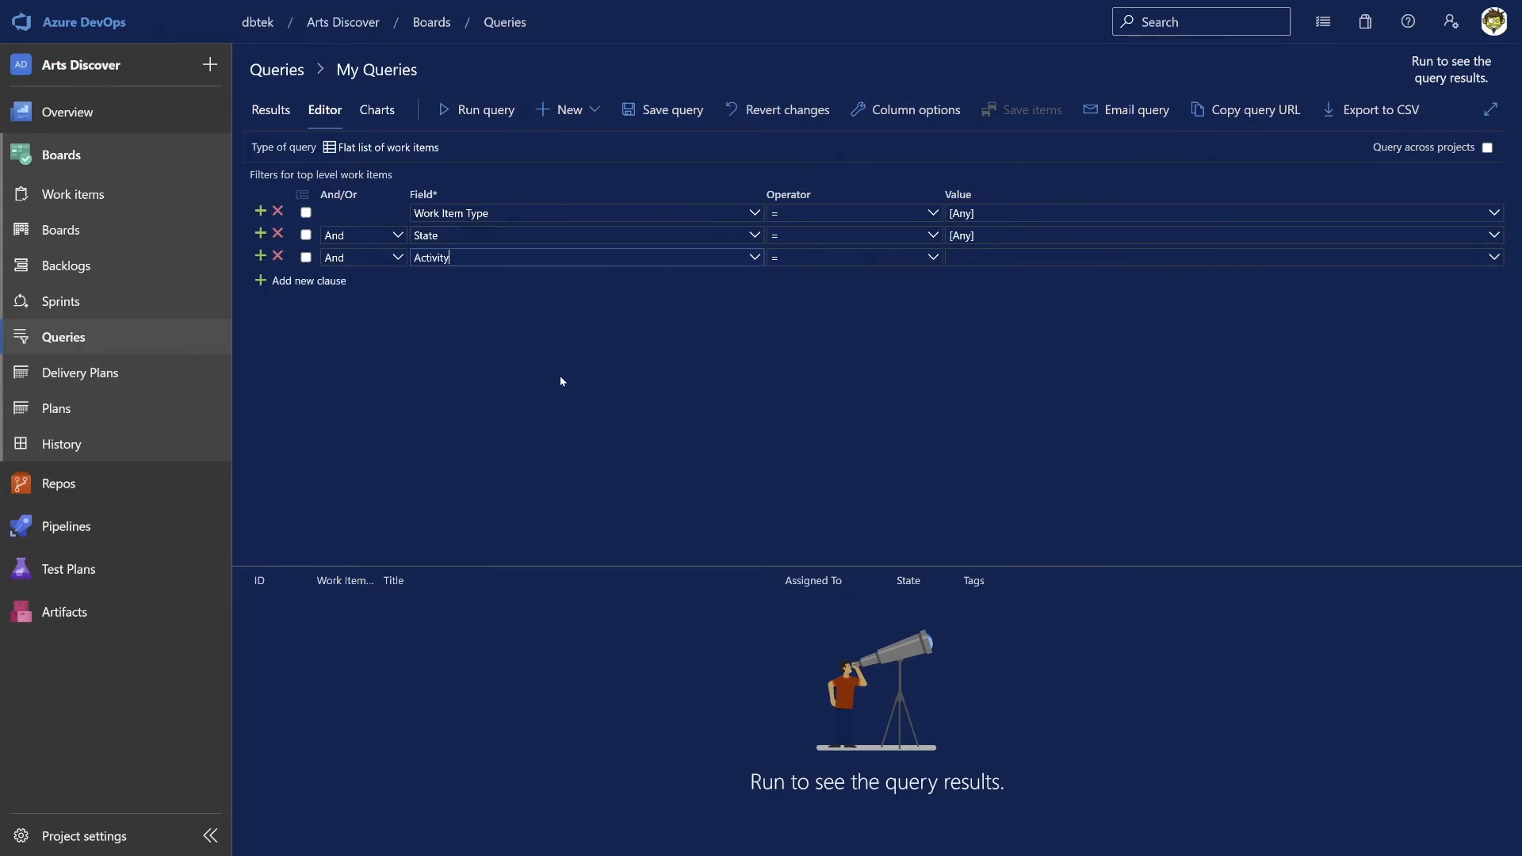
click(73, 194)
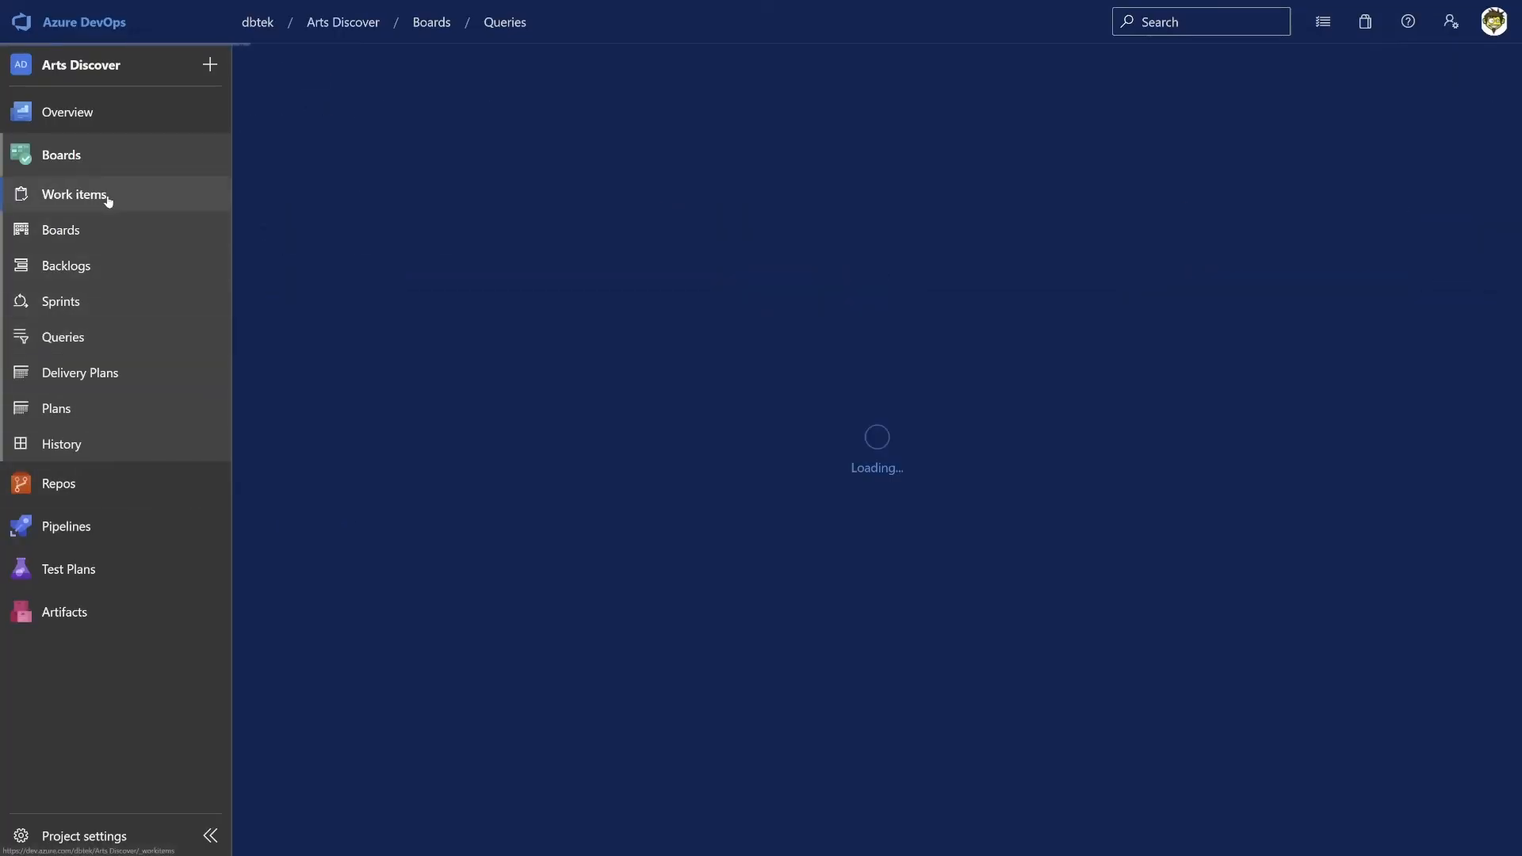
Show the Arts Discover Team feature backlog with the planning pane listing Sprints 3 through 6.
click(73, 194)
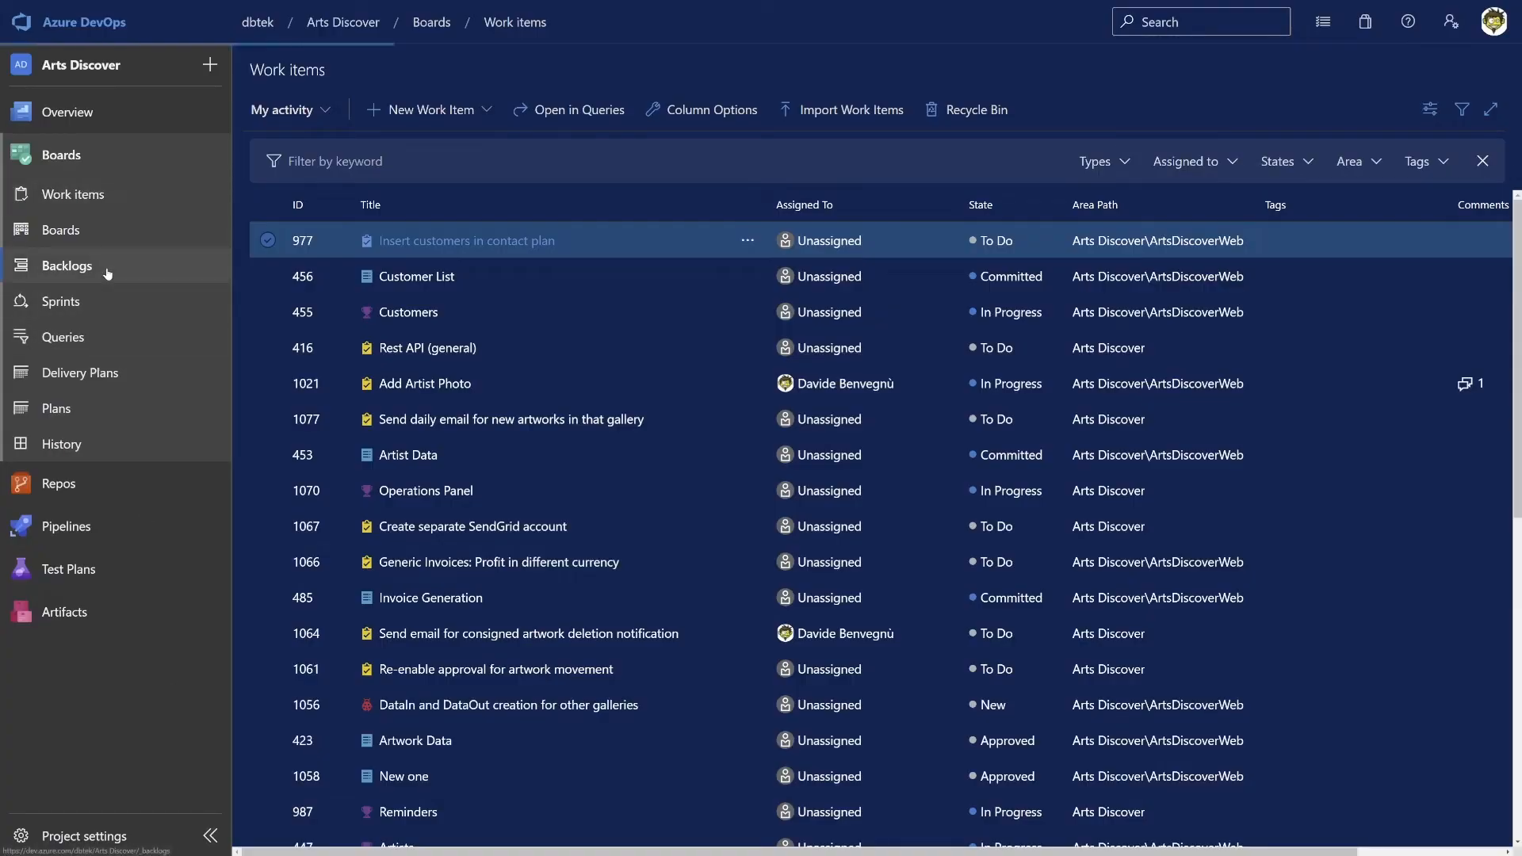
click(65, 265)
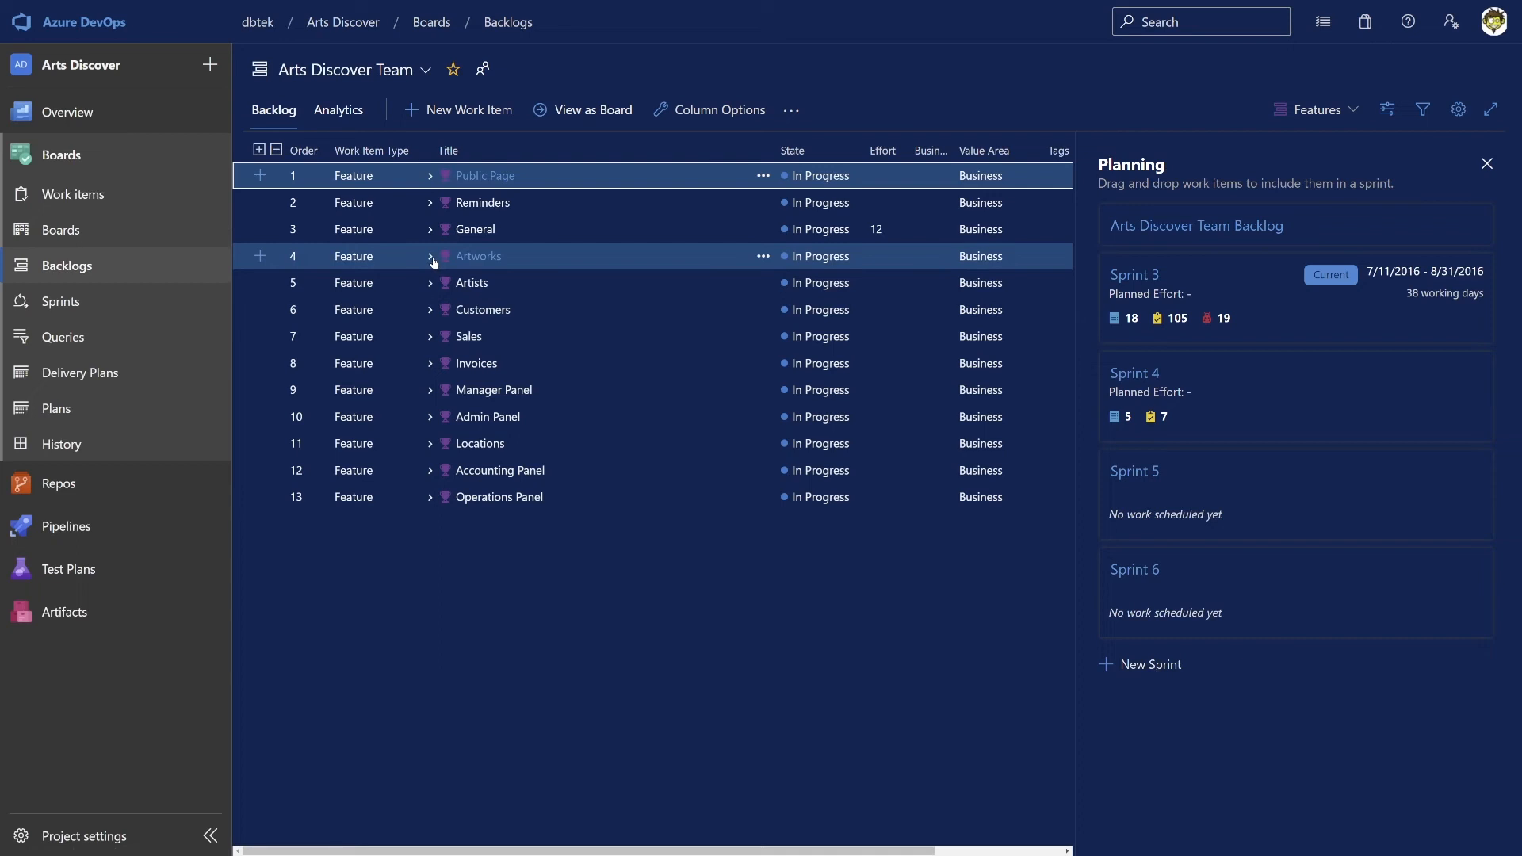
Expand Artworks, discard an empty new backlog item, and offer Task or Bug under Artwork List.
click(431, 255)
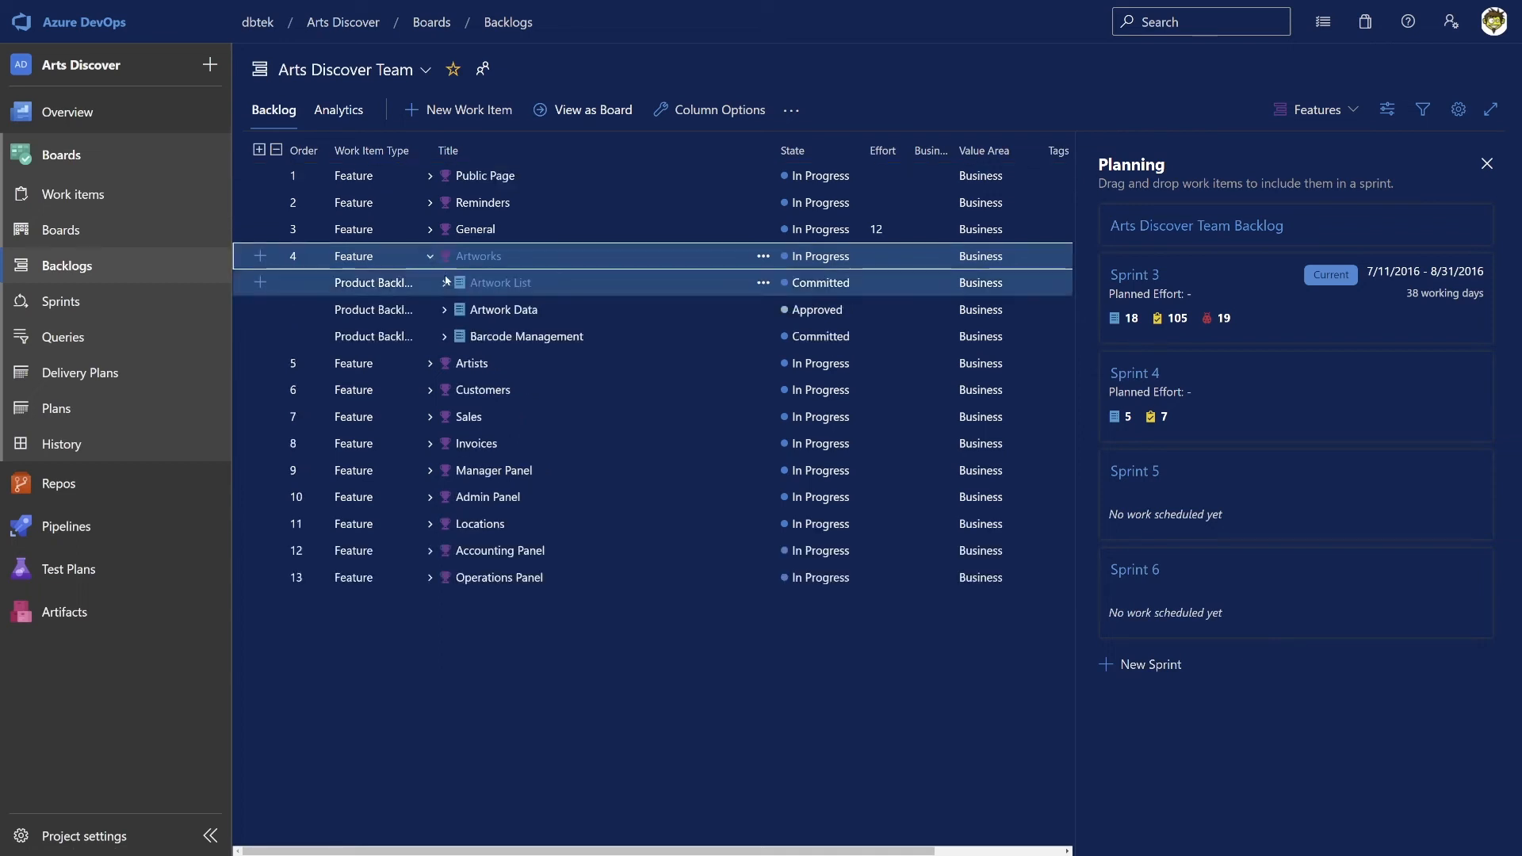
click(445, 282)
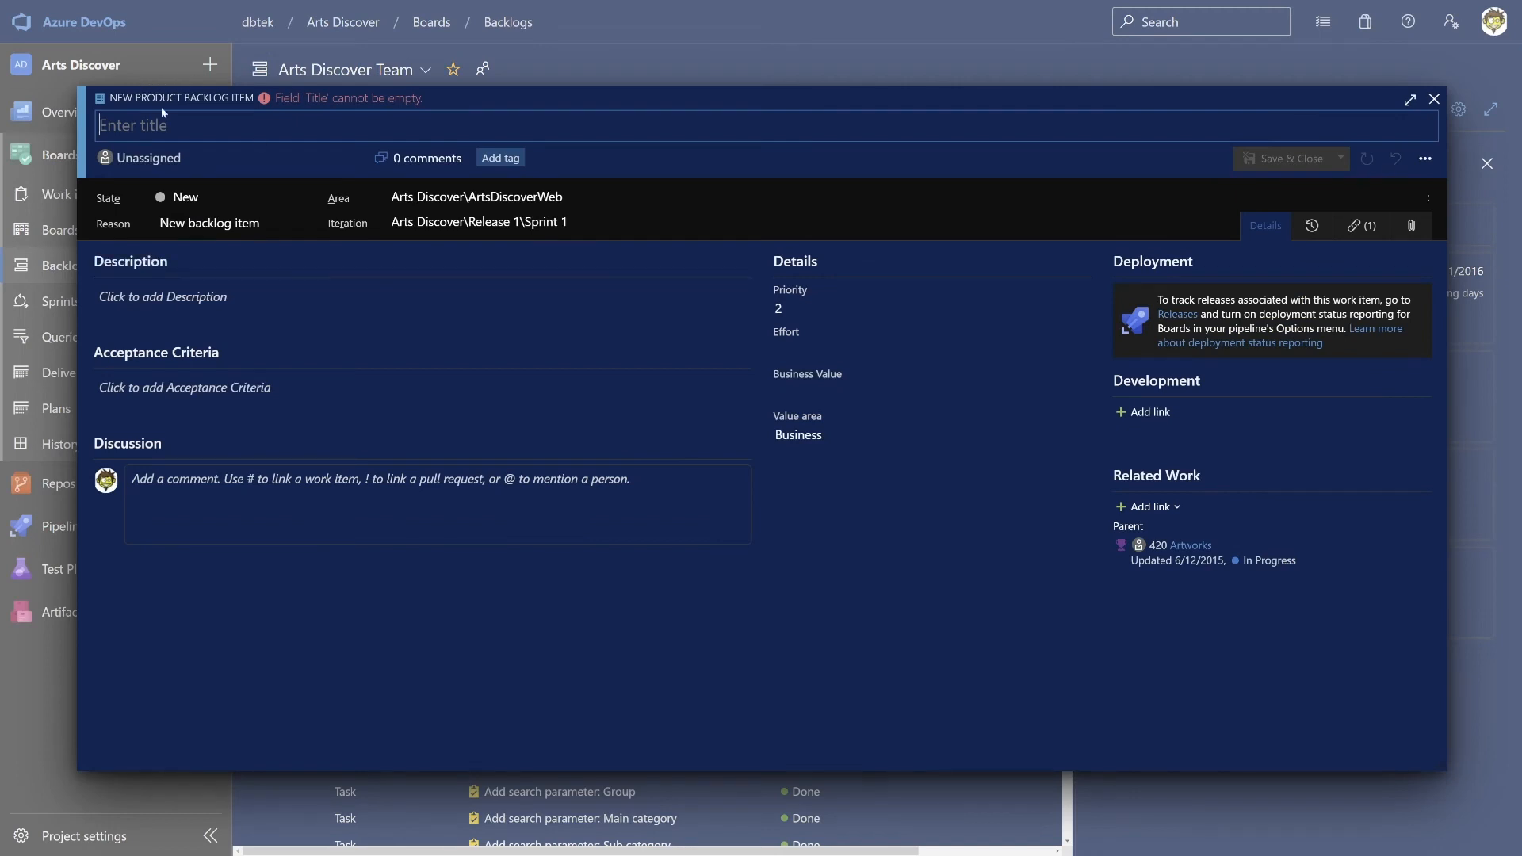
mouse_move(259, 107)
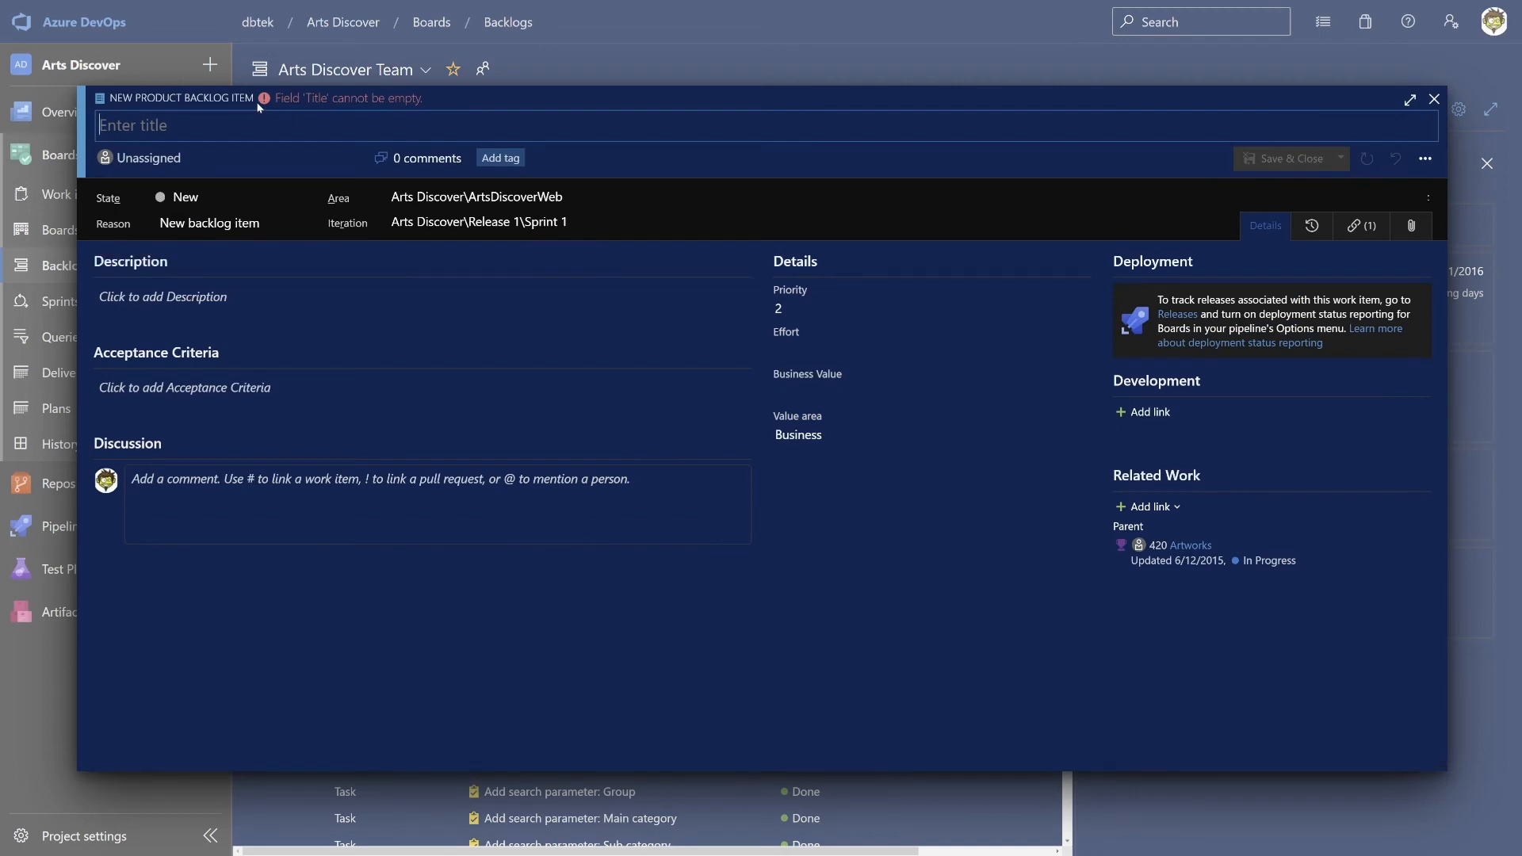
mouse_move(525, 79)
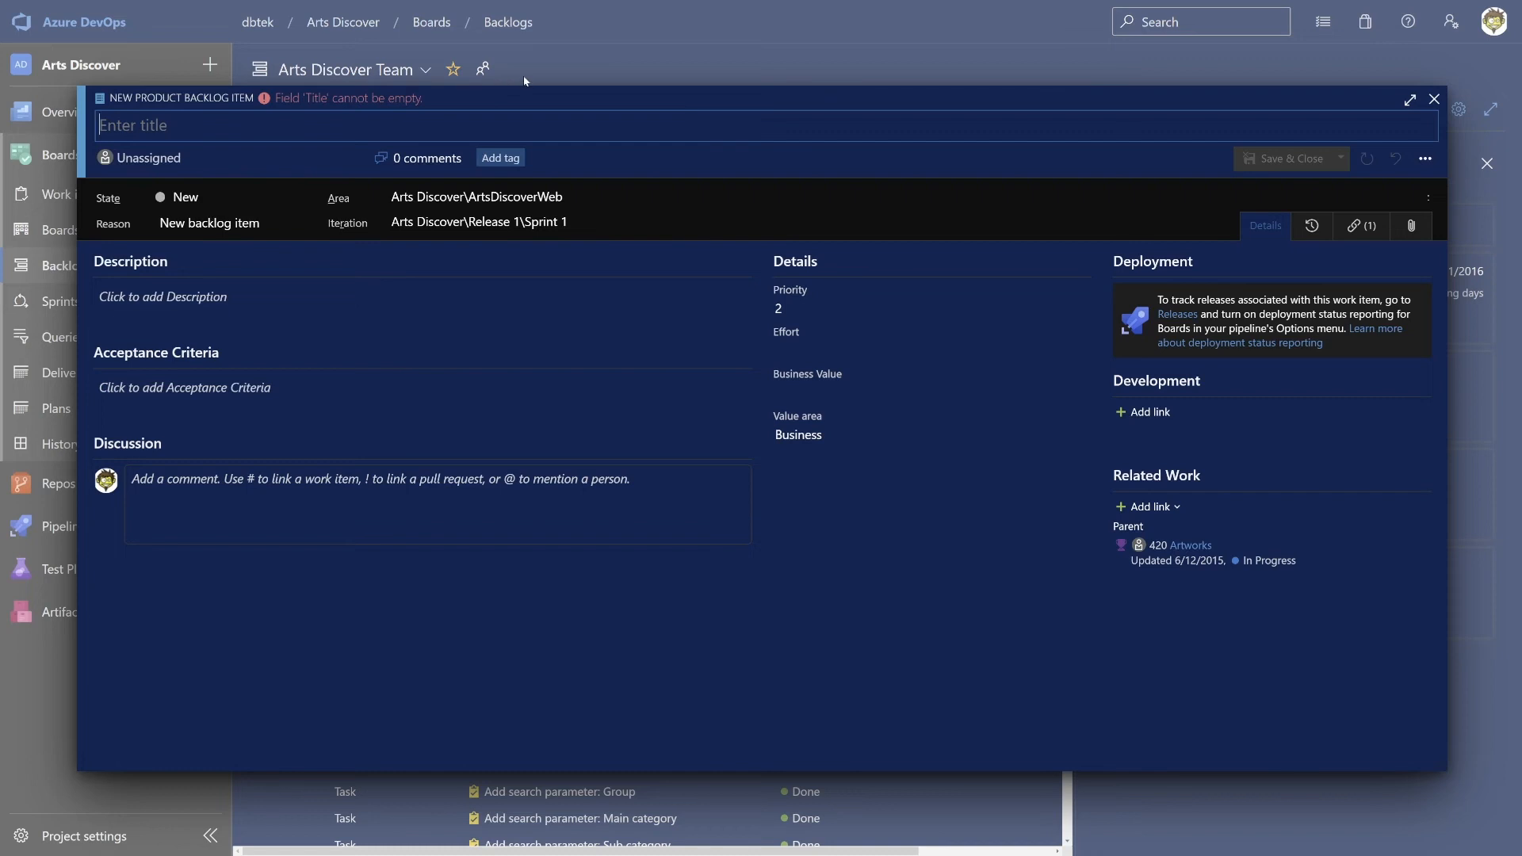
click(1434, 99)
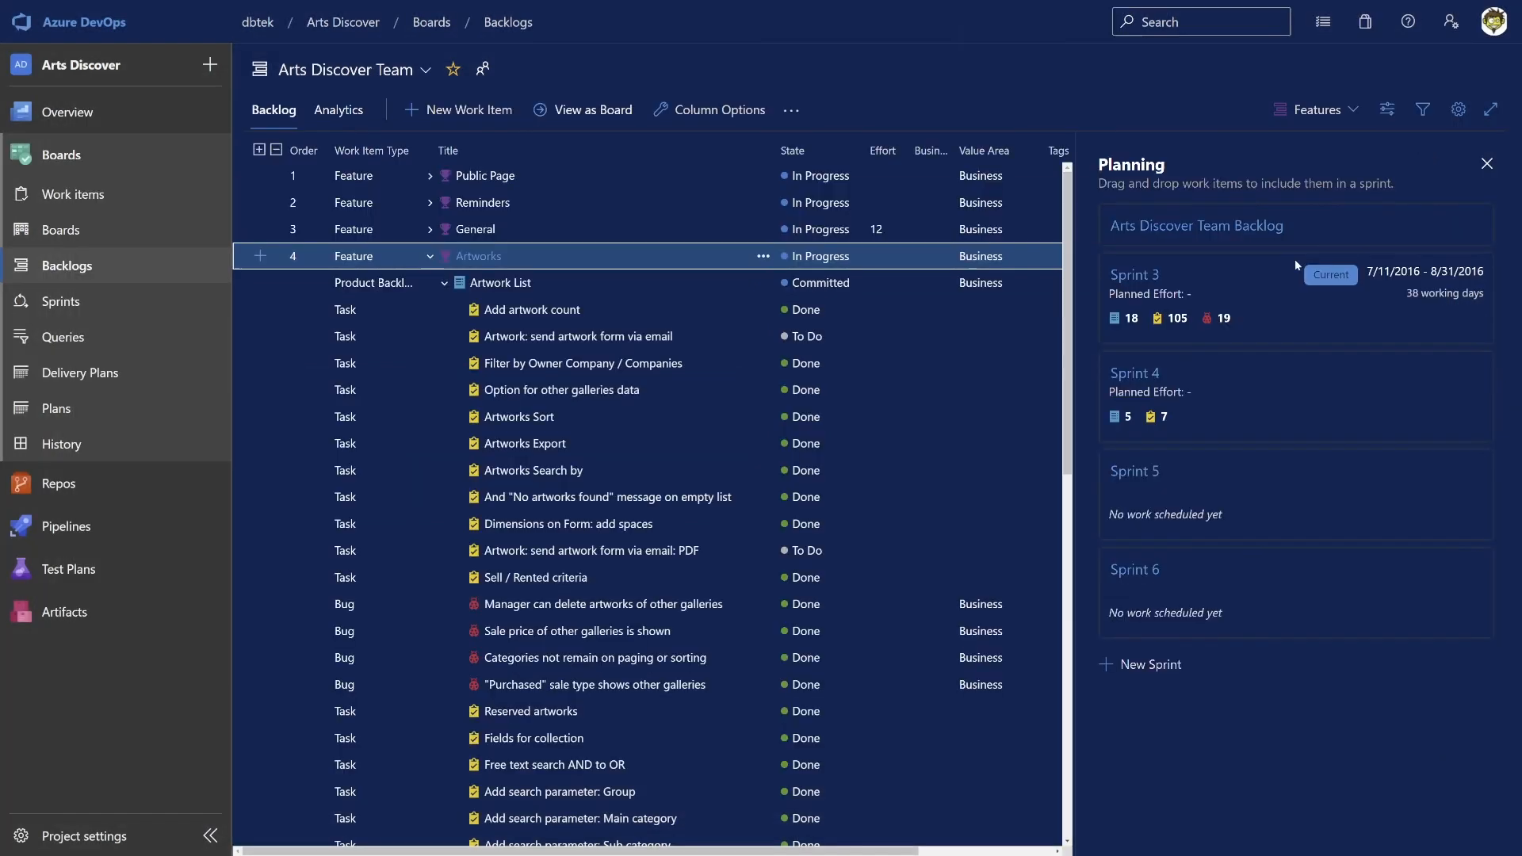
click(260, 283)
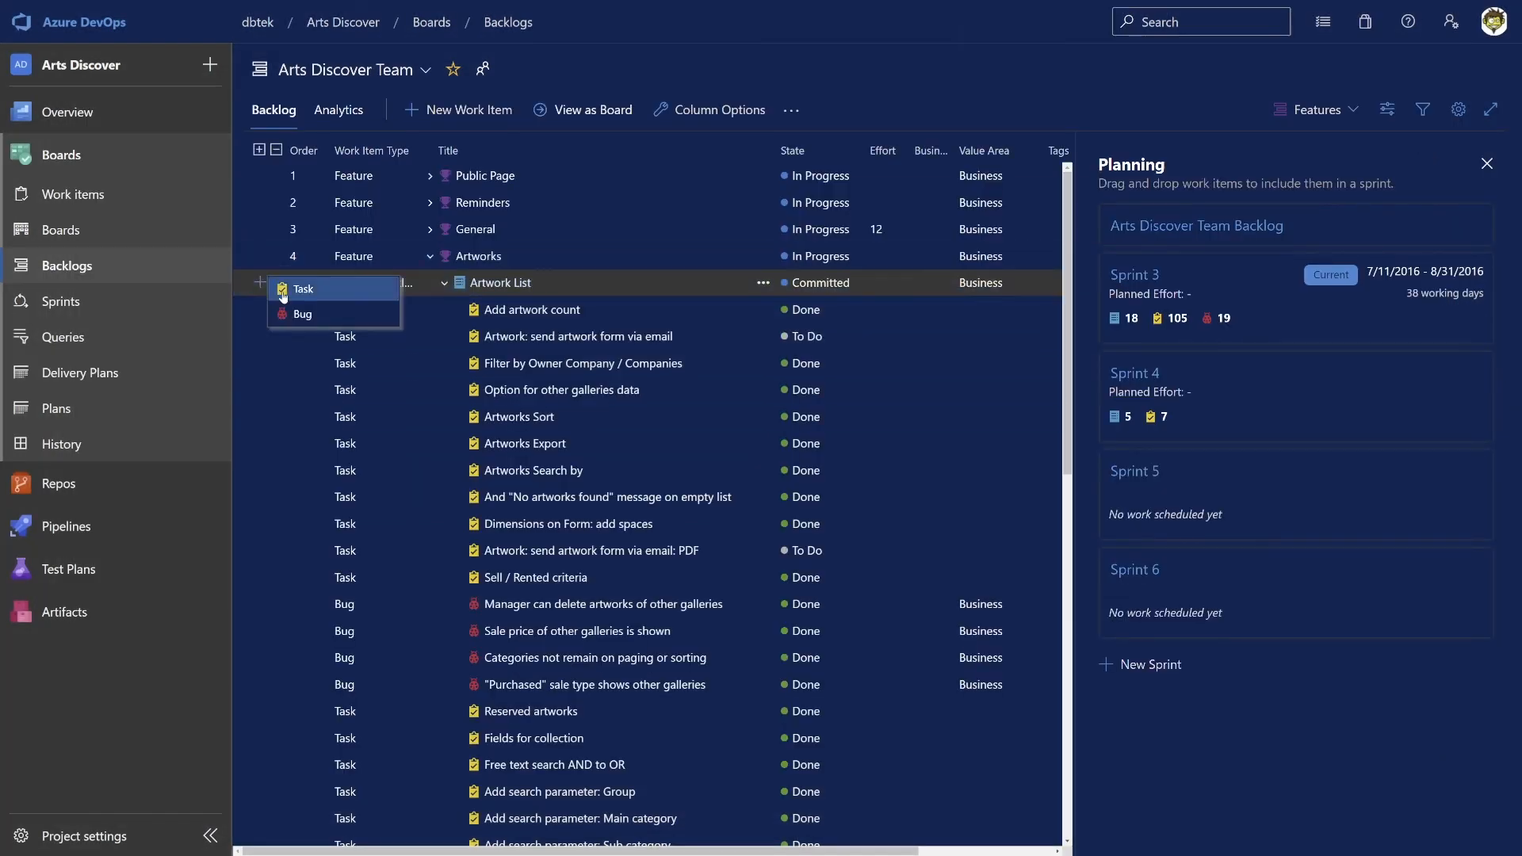
Create task 'Demo Task 123' under Artwork List and find it in Sprint 3's To Do column.
click(302, 288)
text(Demo Task 123)
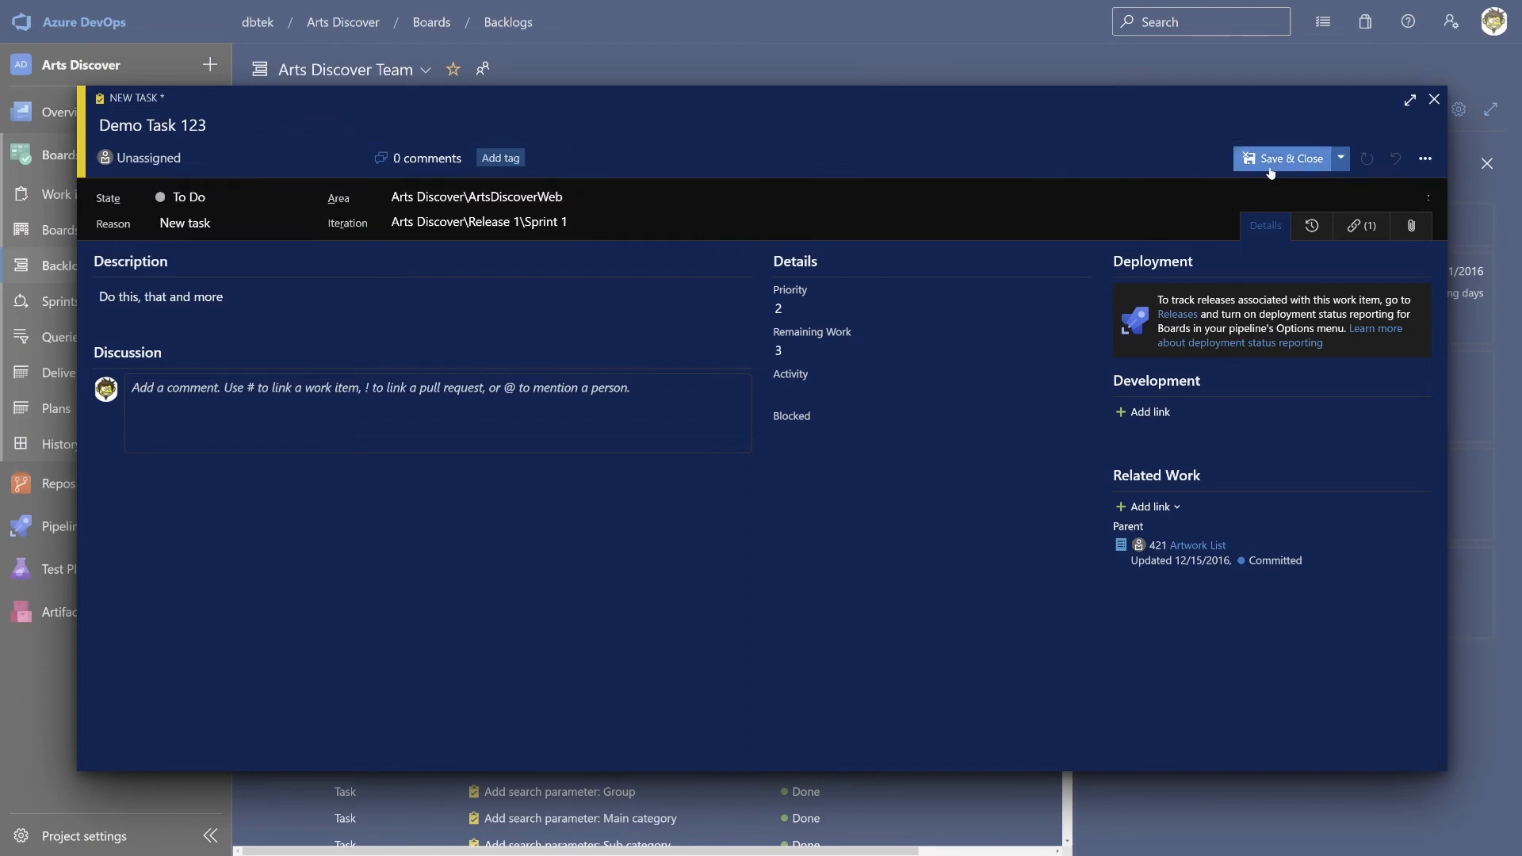
click(1288, 159)
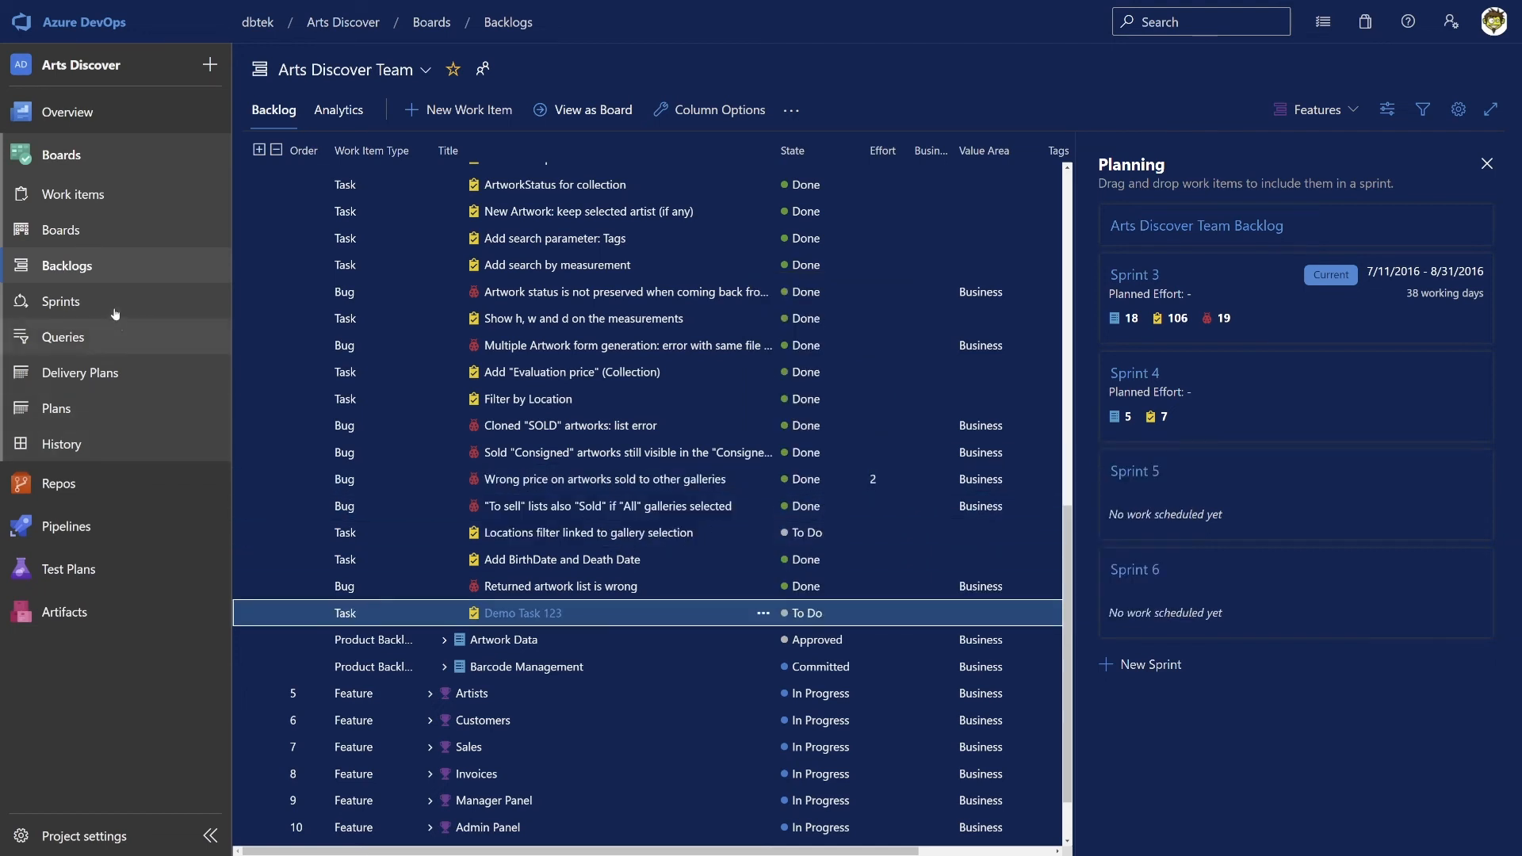
click(61, 301)
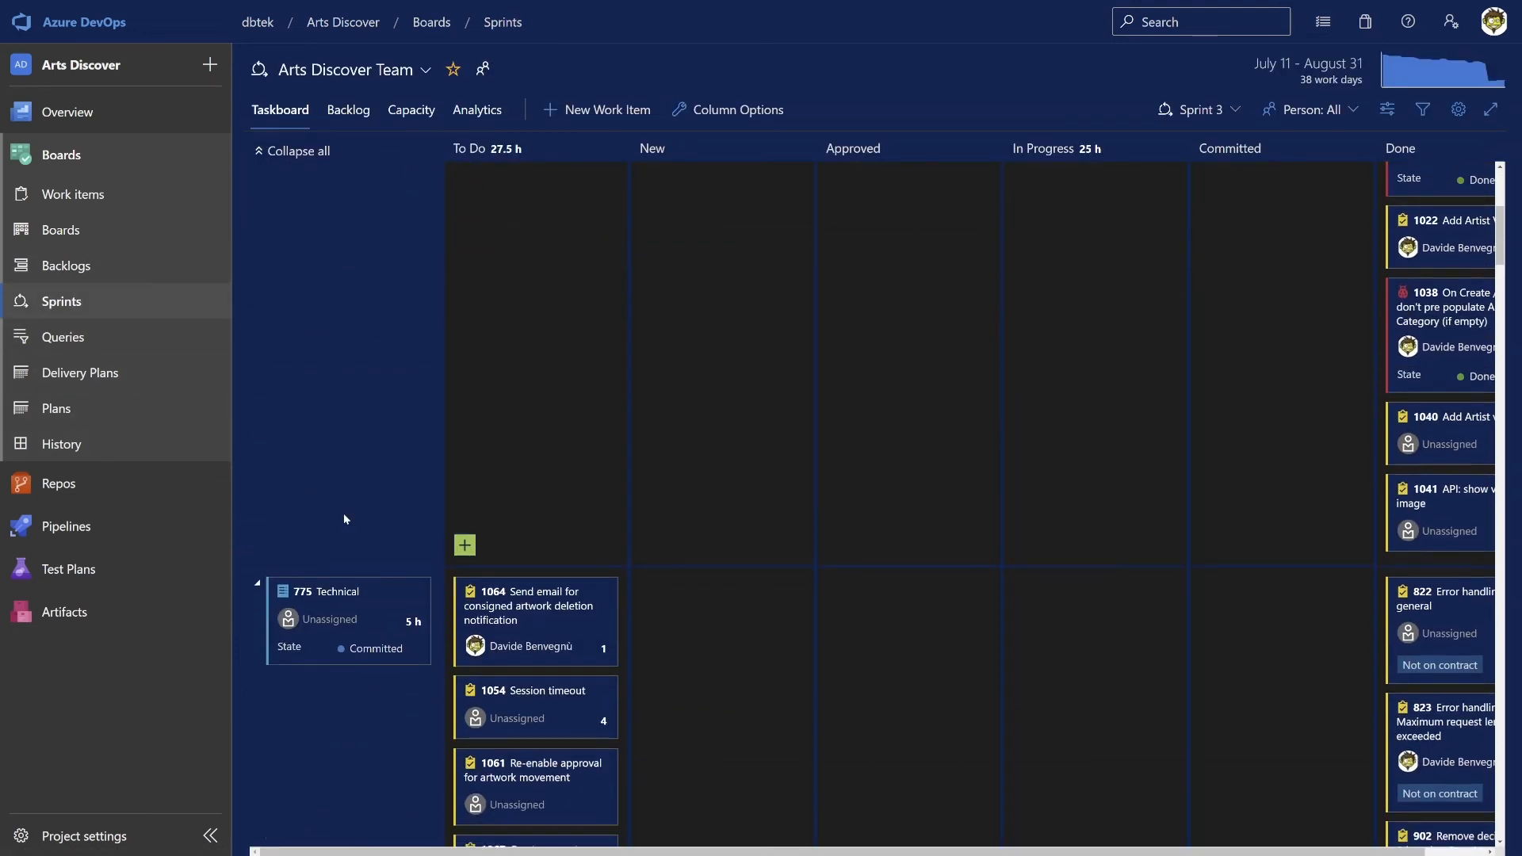
scroll(down, 3)
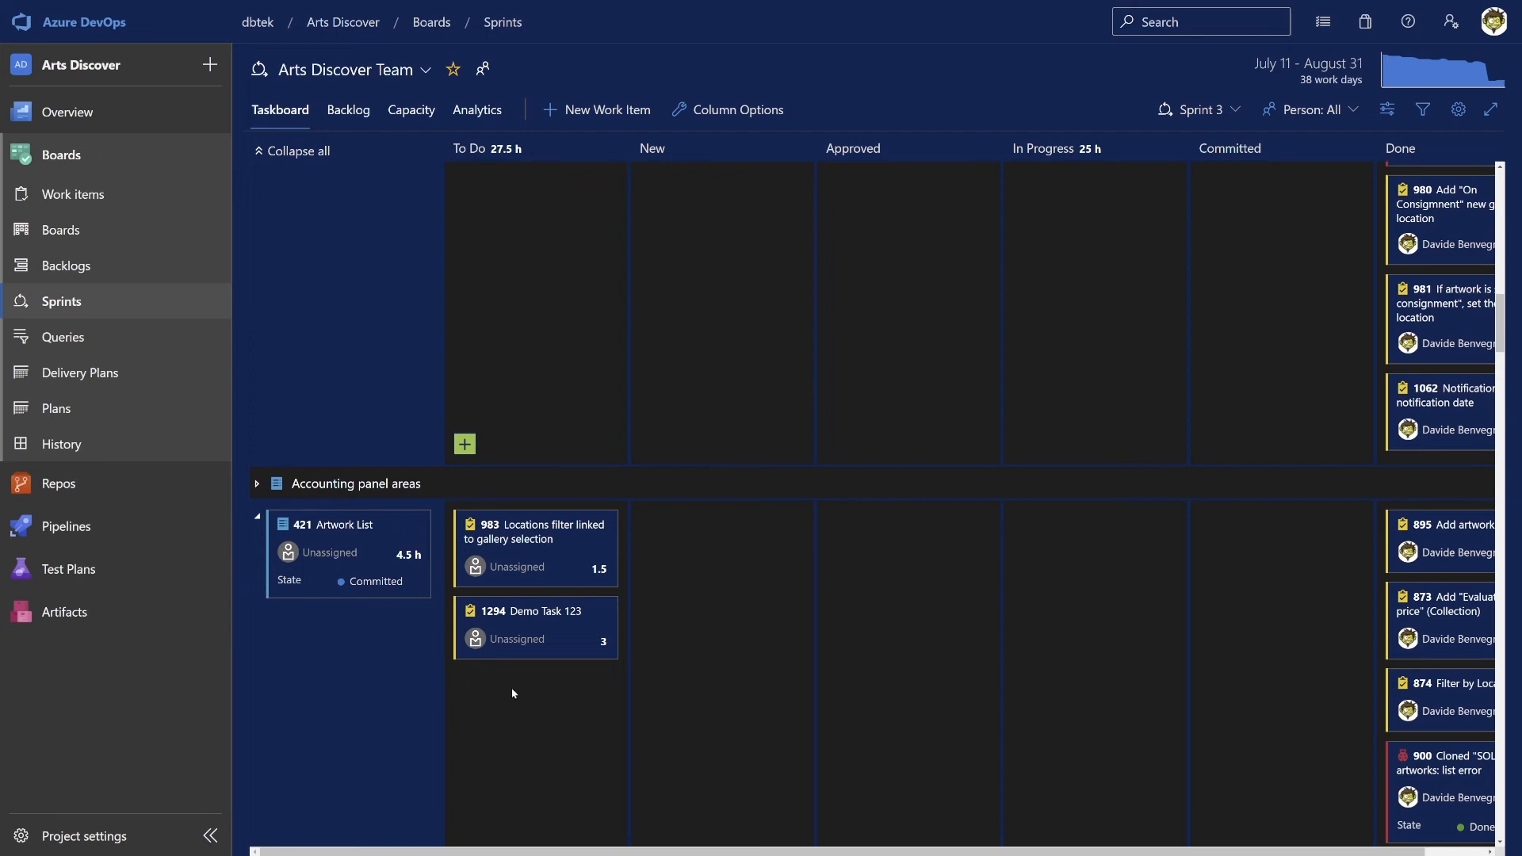